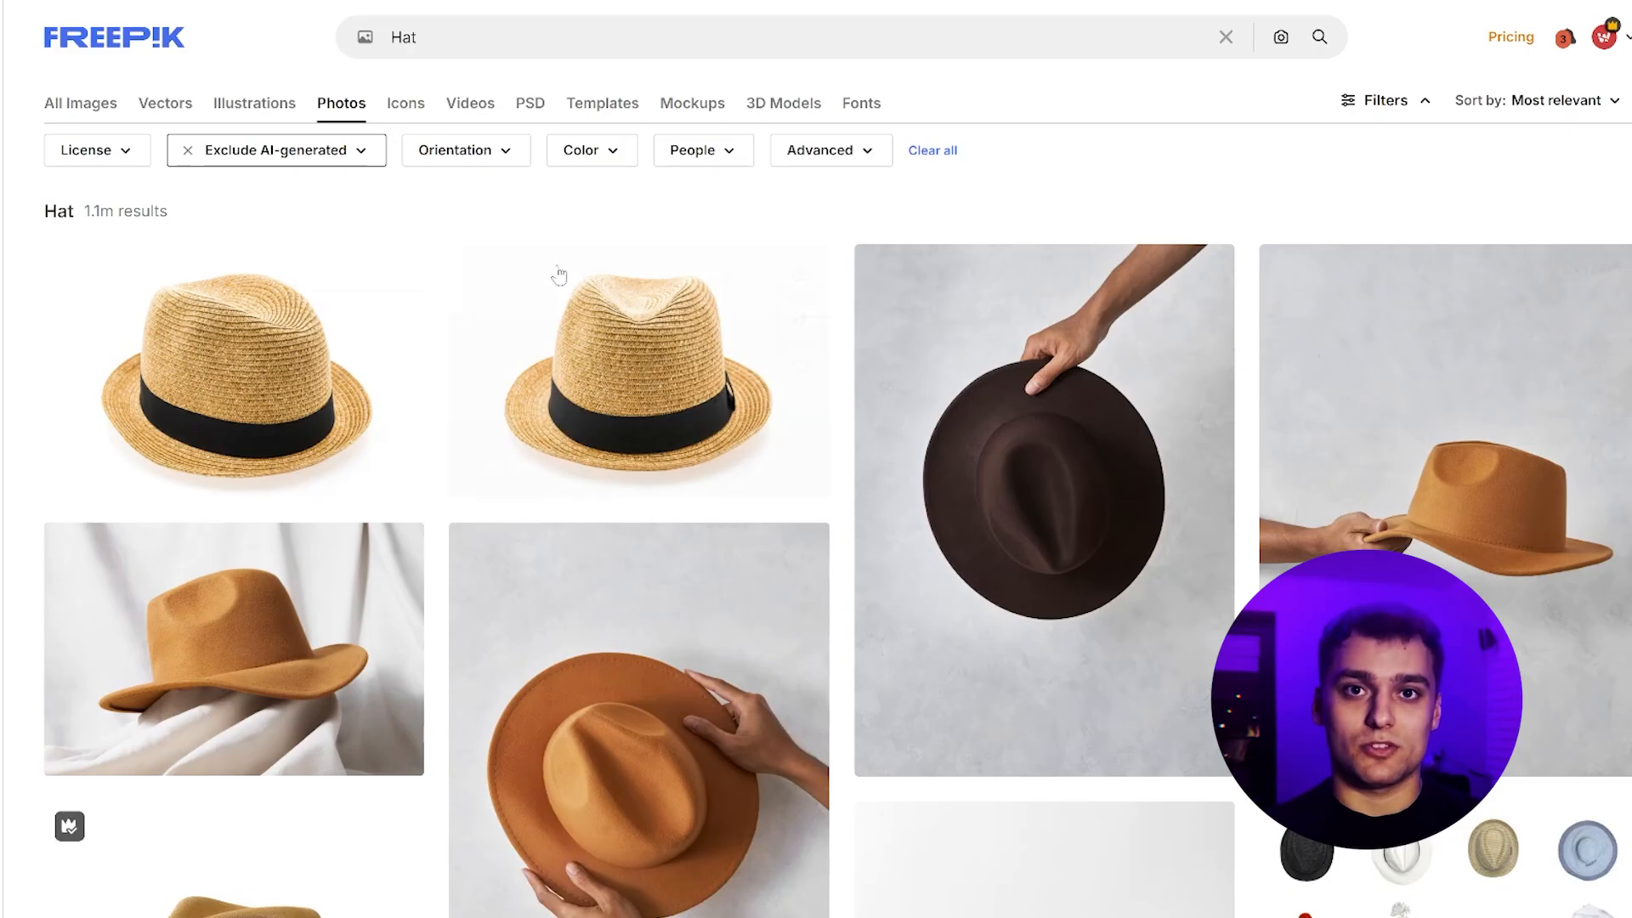
# Step: Browse the 'View of stylish fedora hat' photo and open its download options
pyautogui.scroll(-3)
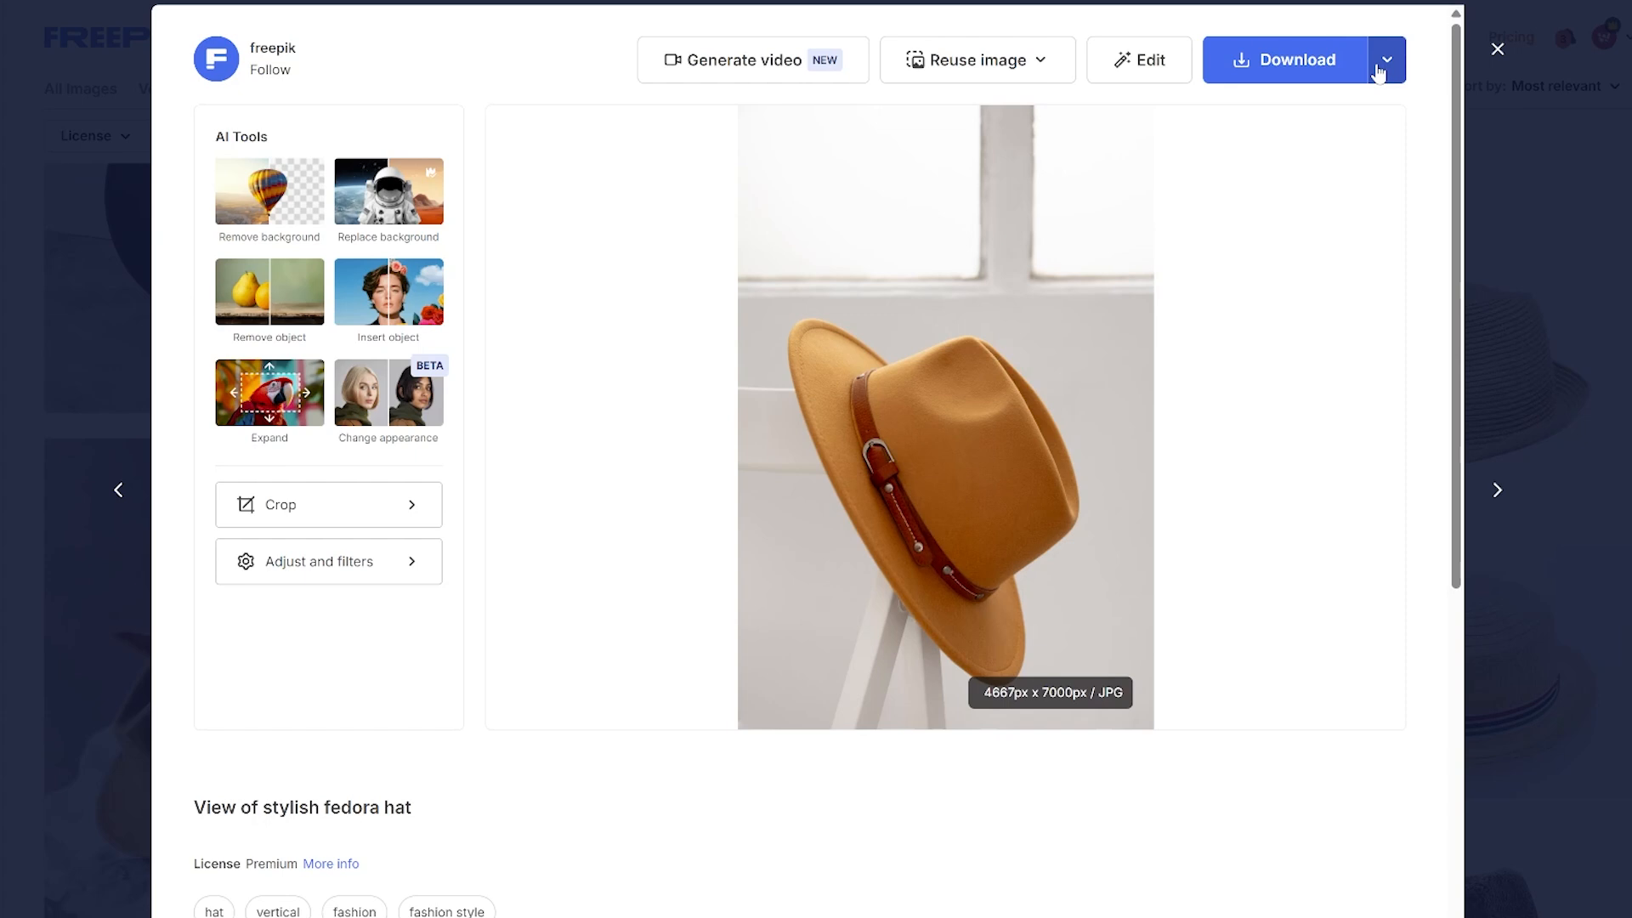
pyautogui.click(1282, 59)
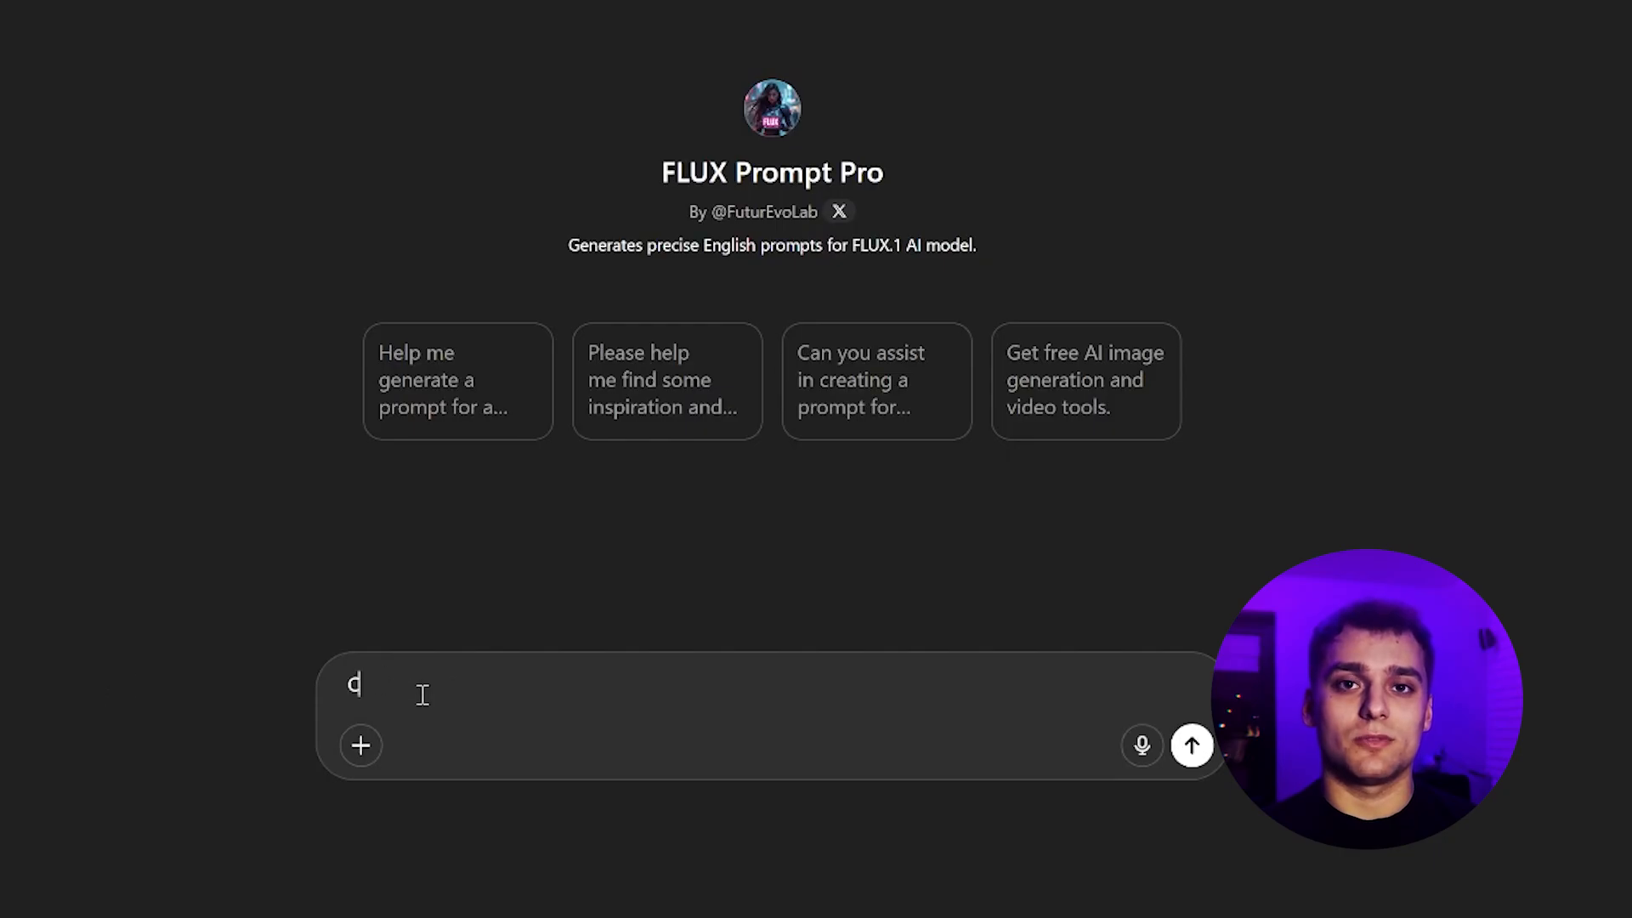
# Step: Send FLUX Prompt Pro the request 'Create a high-quality prompt for UGC video'
pyautogui.write('Create high qual')
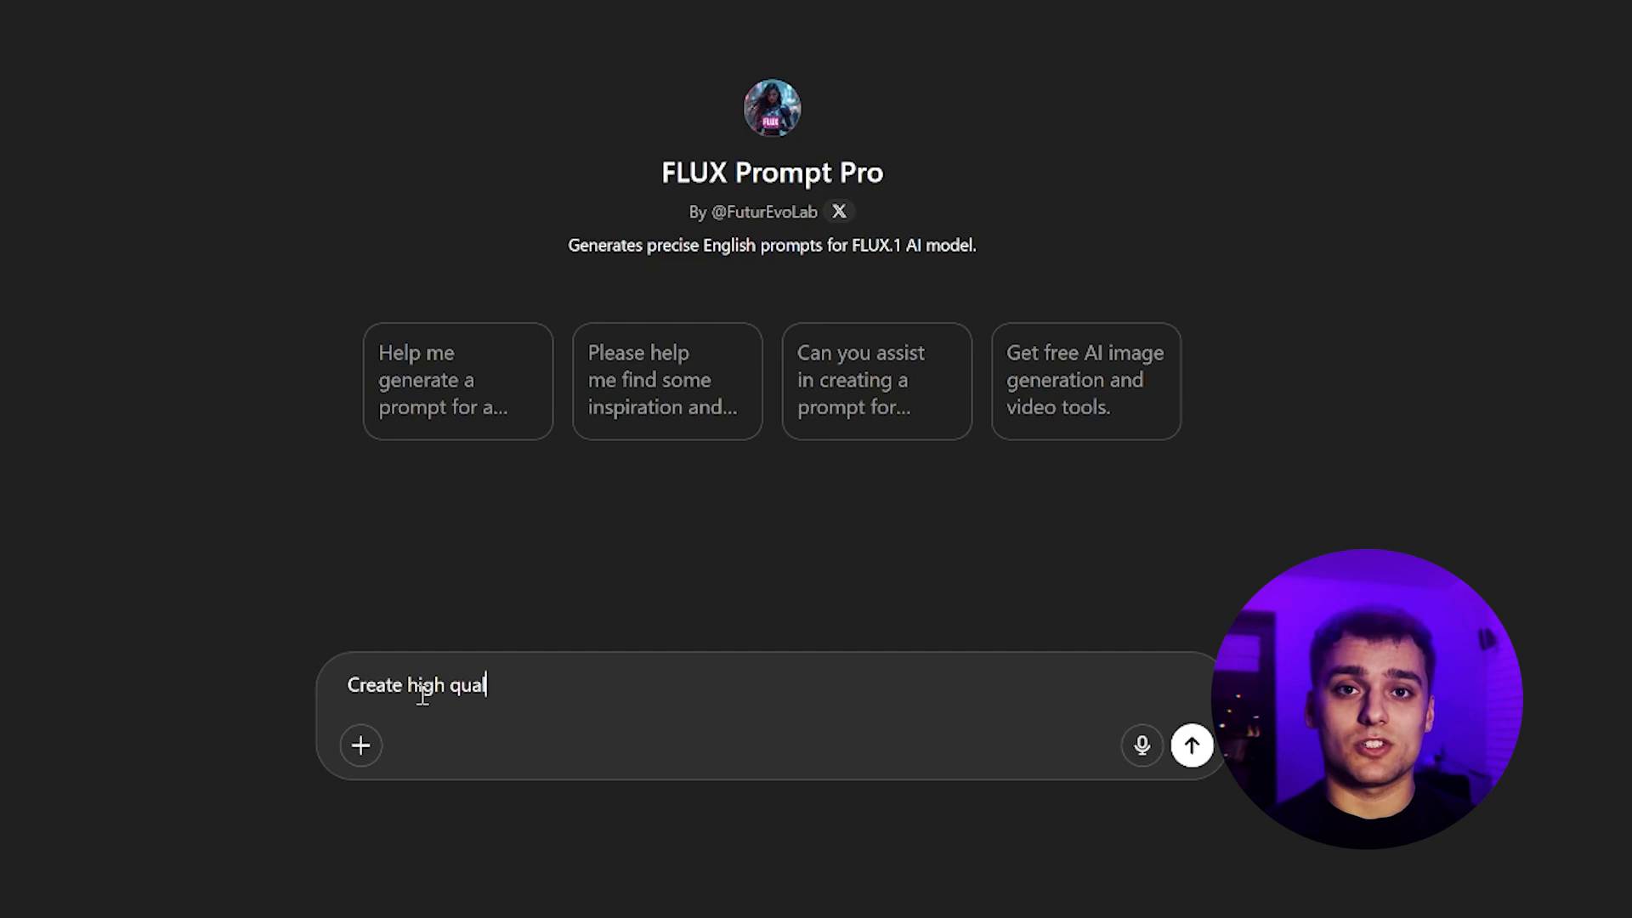
pyautogui.write('ity prompt for UGC video')
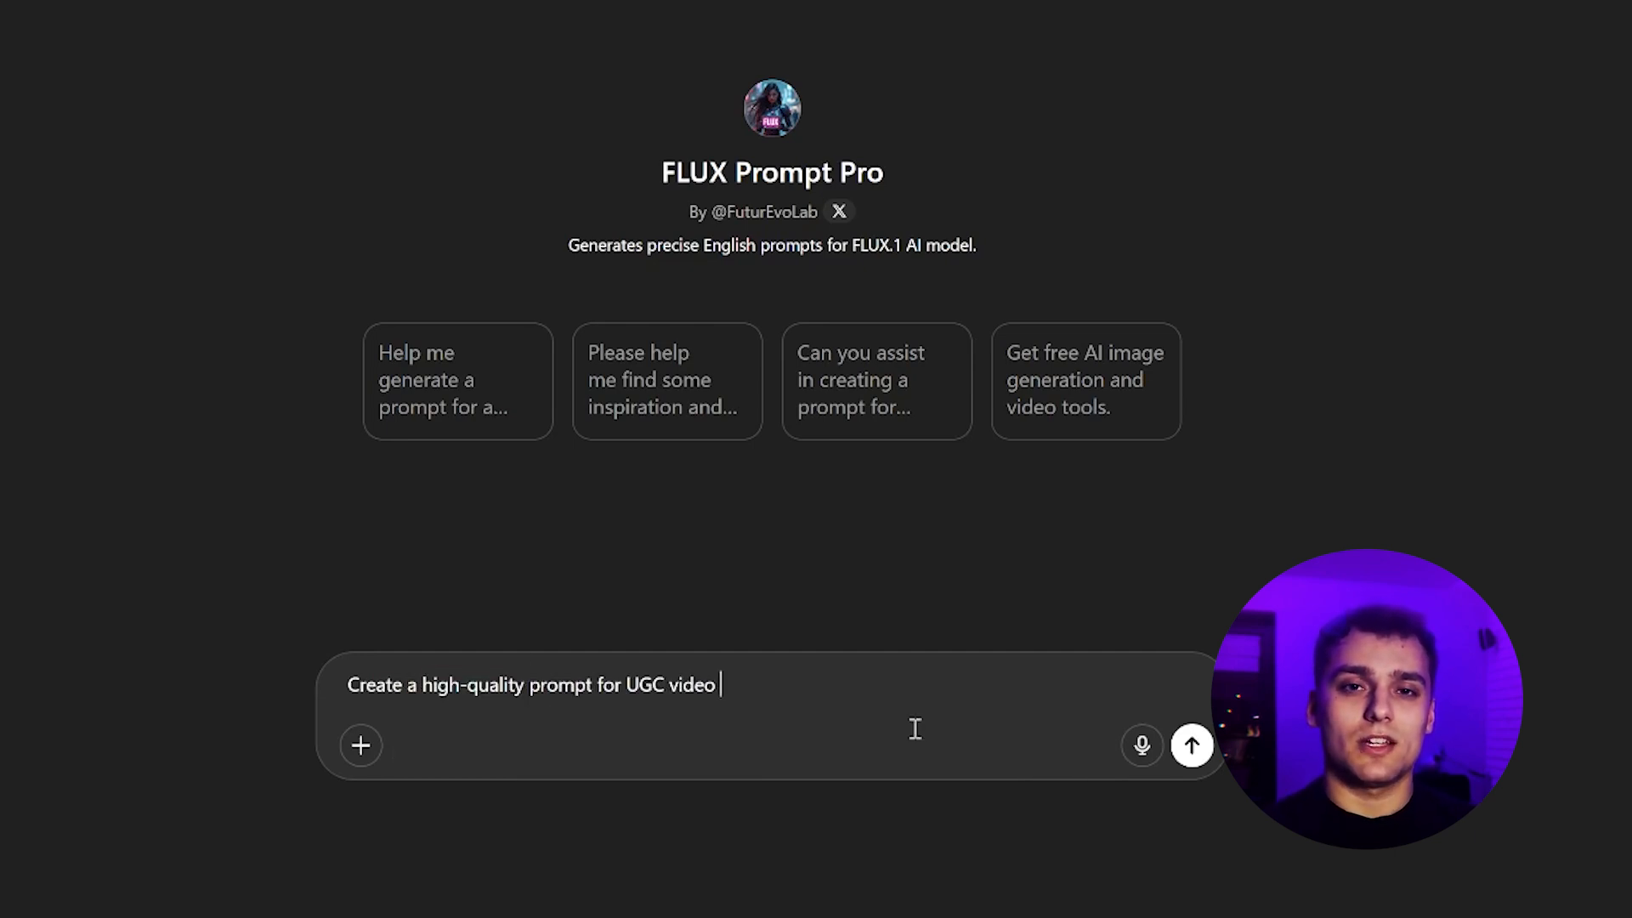
pyautogui.click(1191, 745)
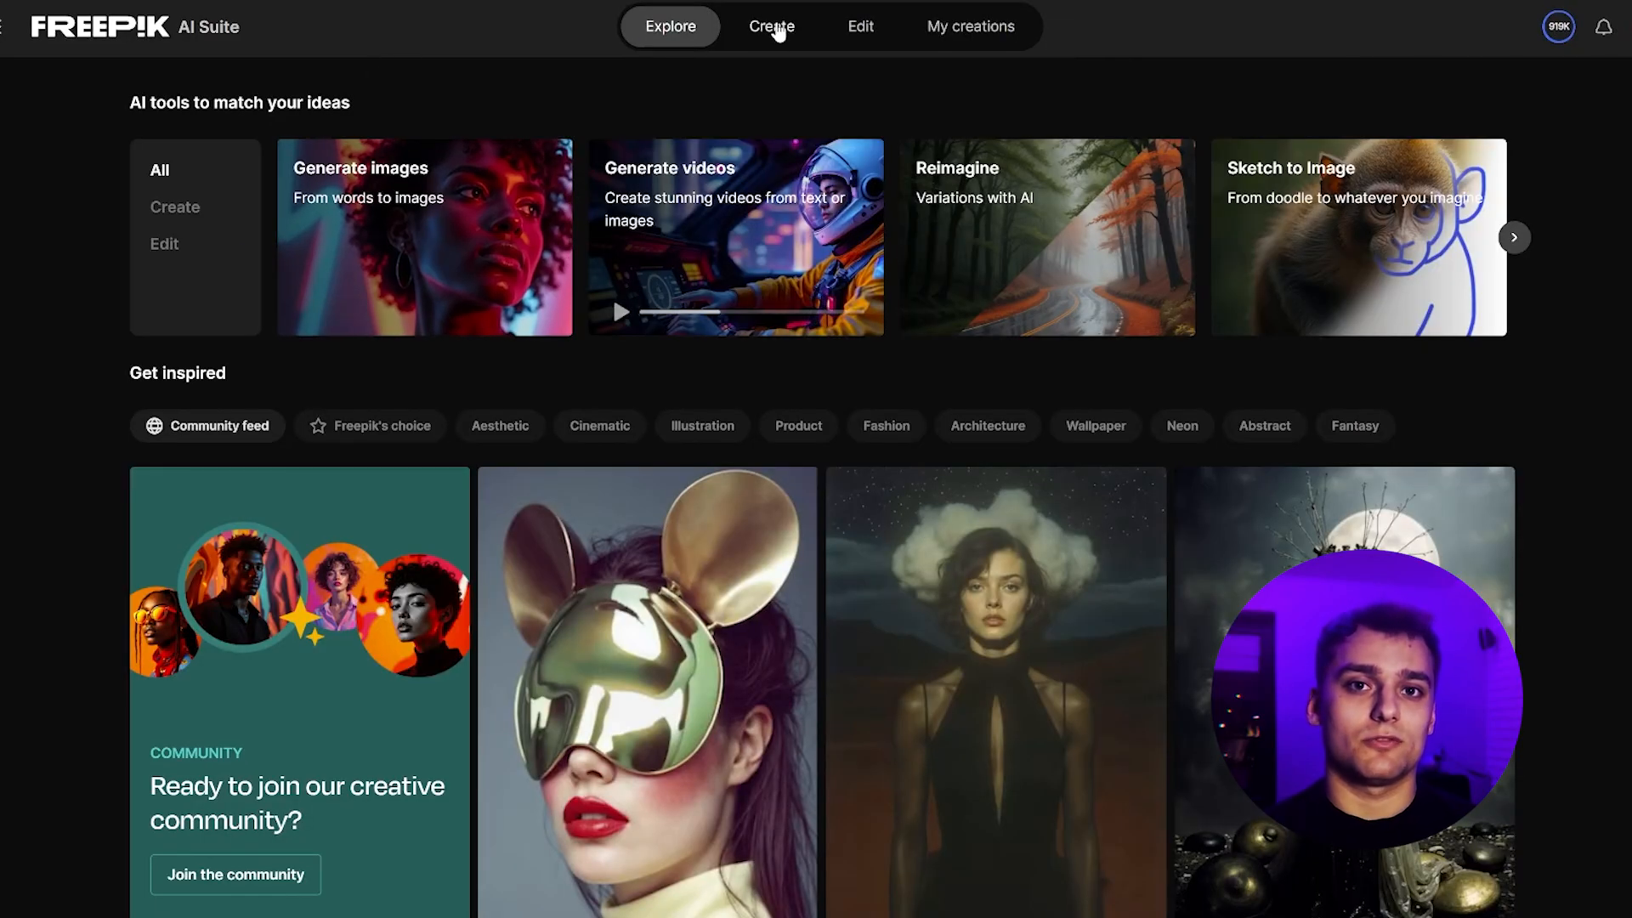
# Step: Open the image creation workspace and choose Flux 1.0 Realism as the model
pyautogui.click(771, 26)
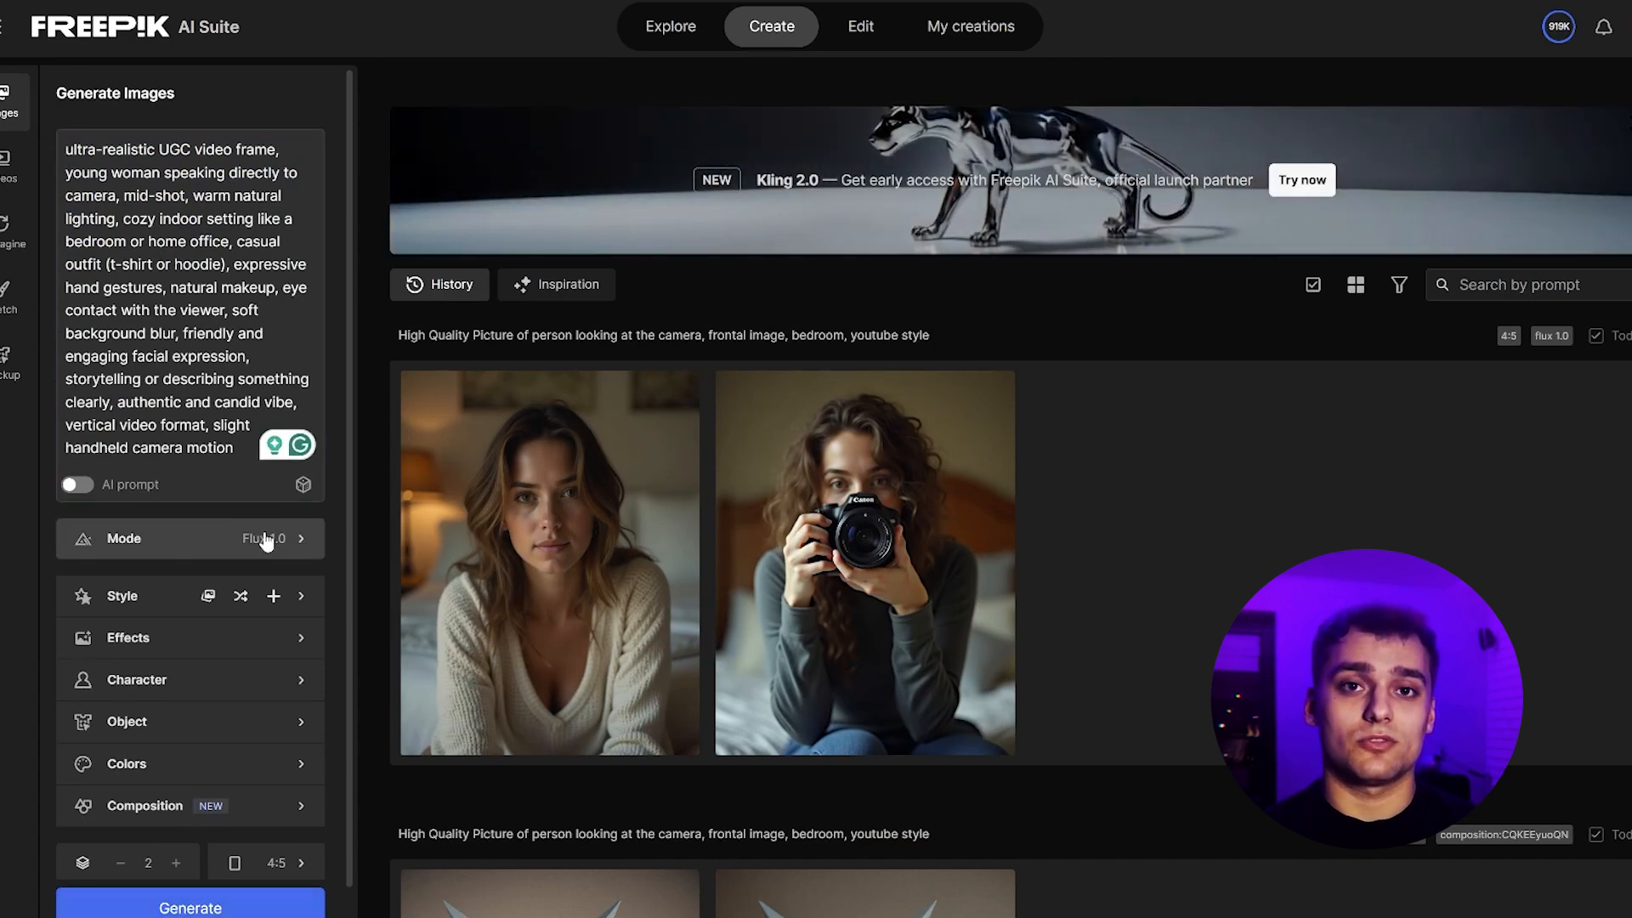
pyautogui.click(189, 538)
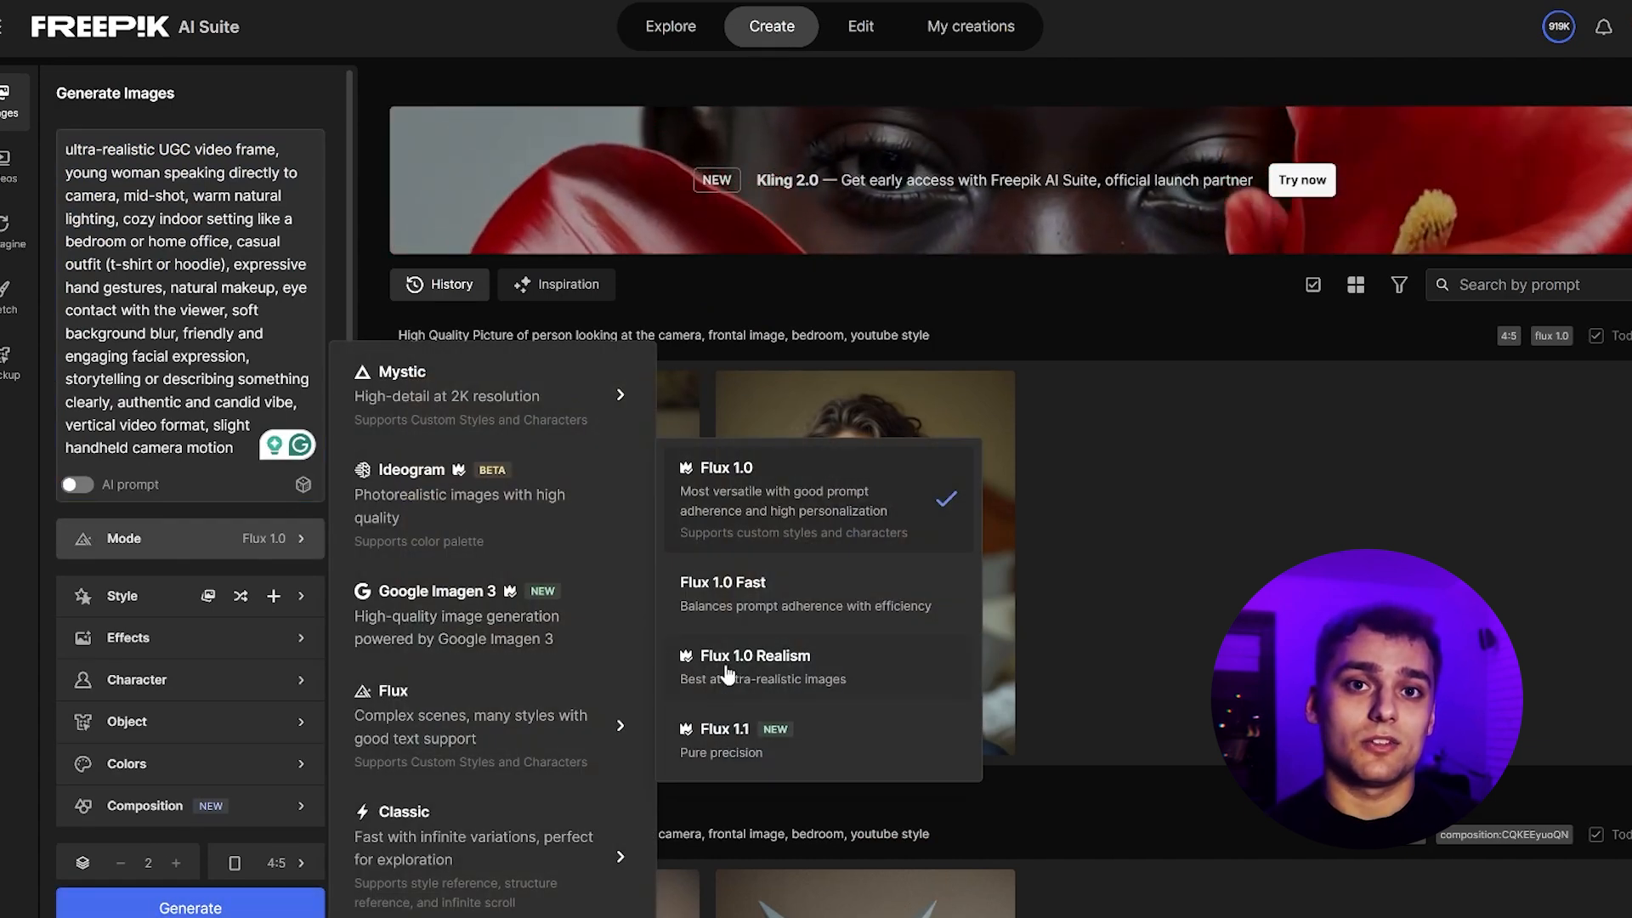
pyautogui.click(755, 655)
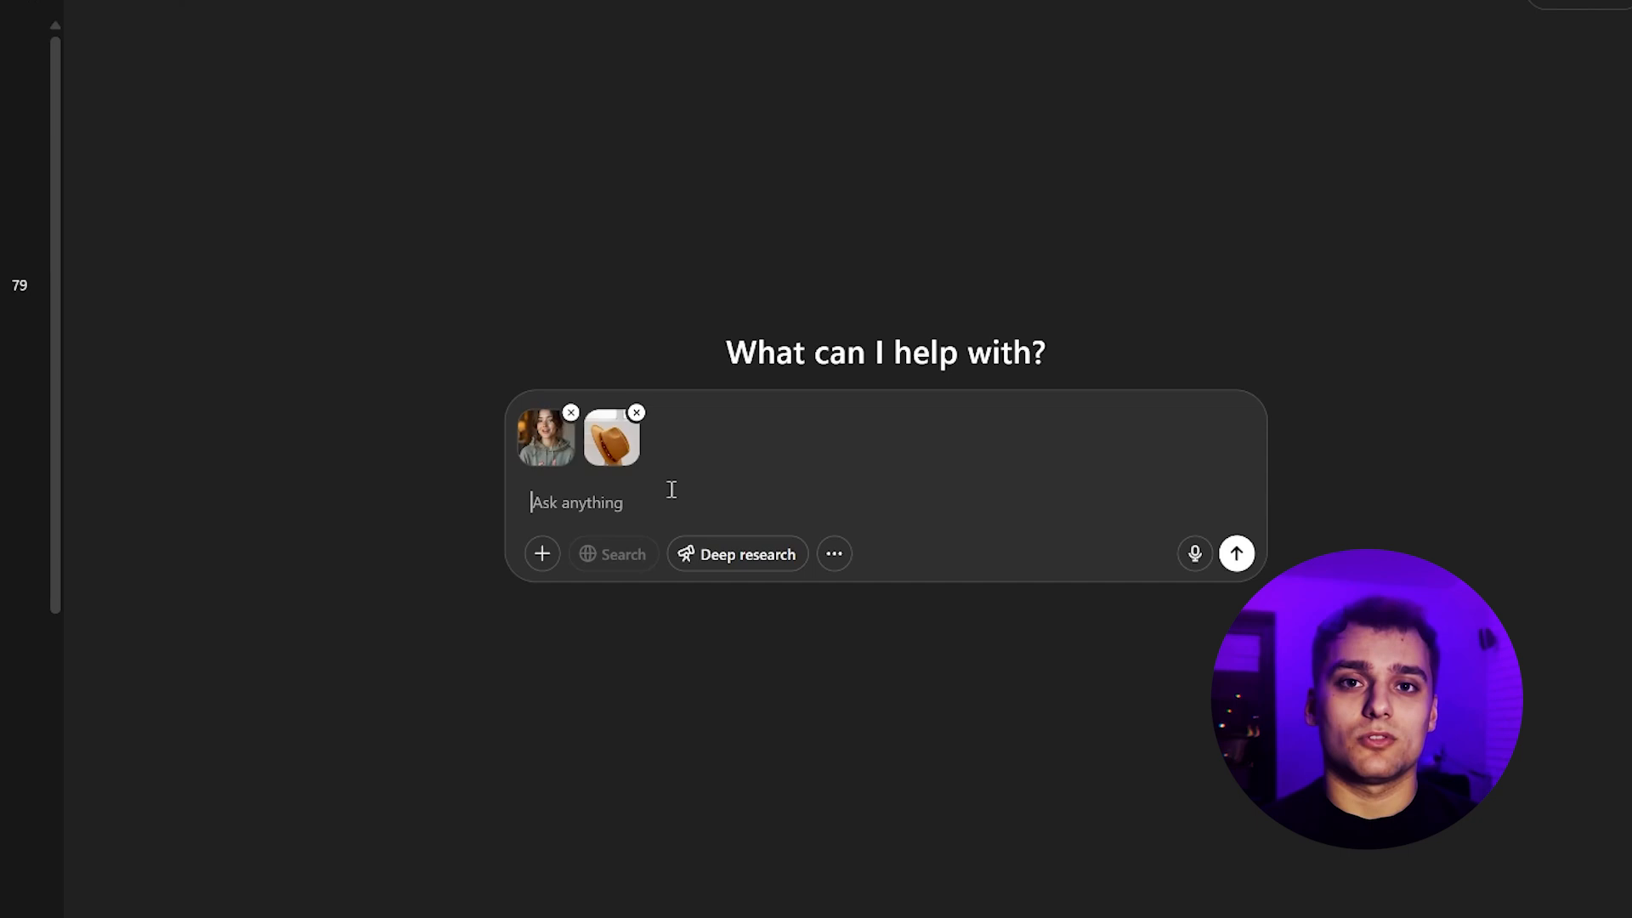
pyautogui.moveTo(699, 534)
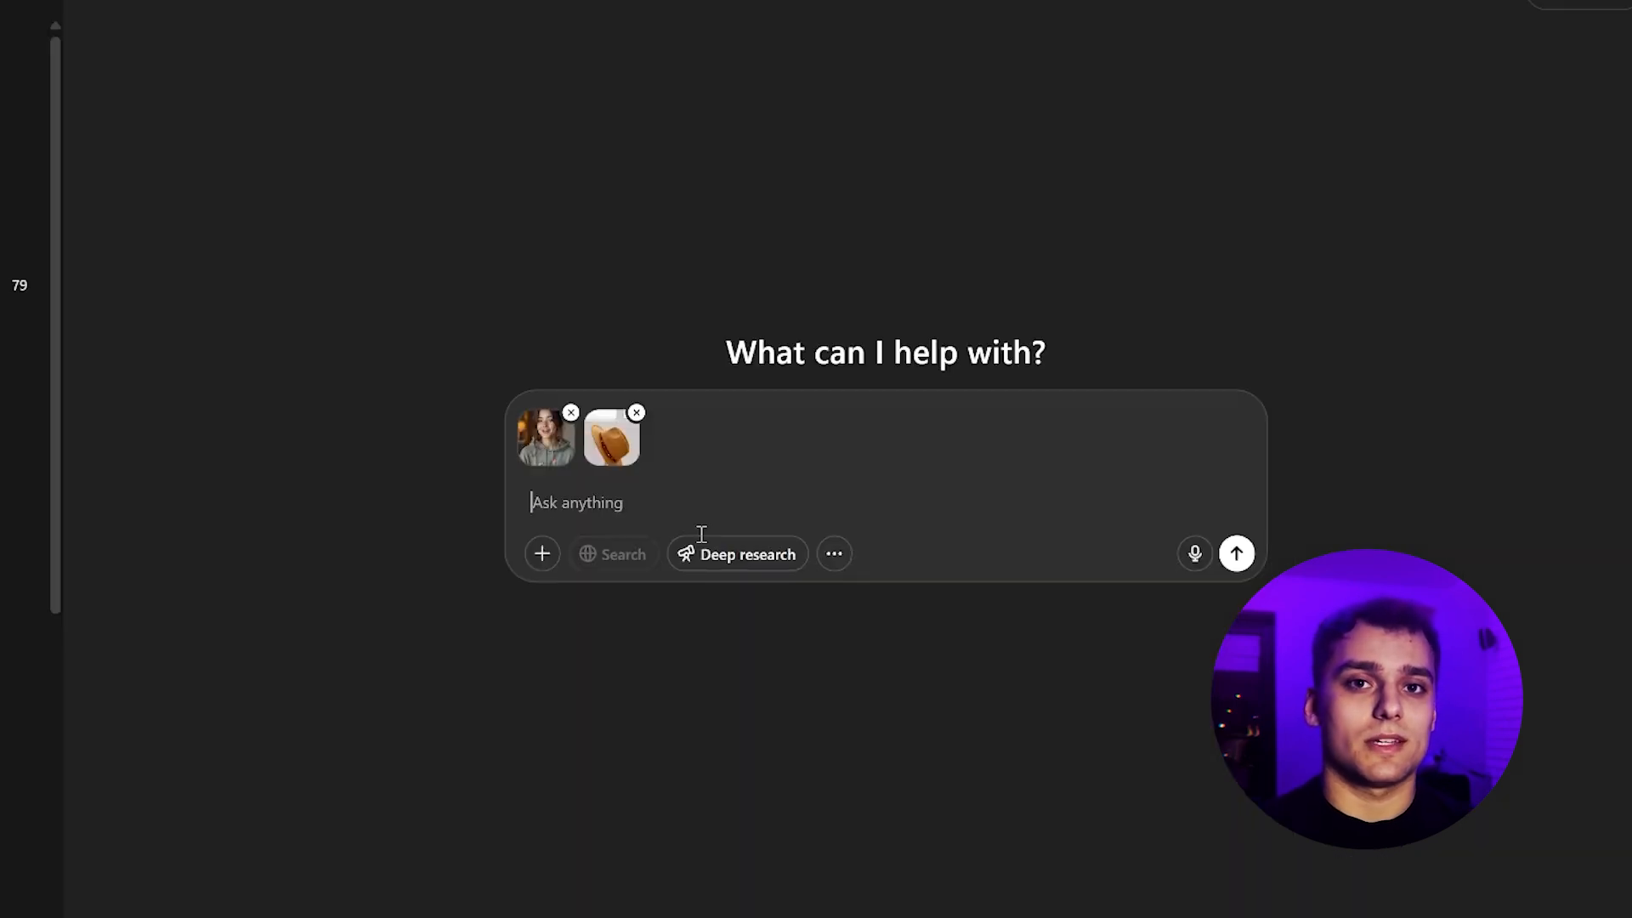
# Step: Generate the woman holding the fedora in hand, change its aspect ratio, and save it as PNG
pyautogui.write('make this person holding hat in hand')
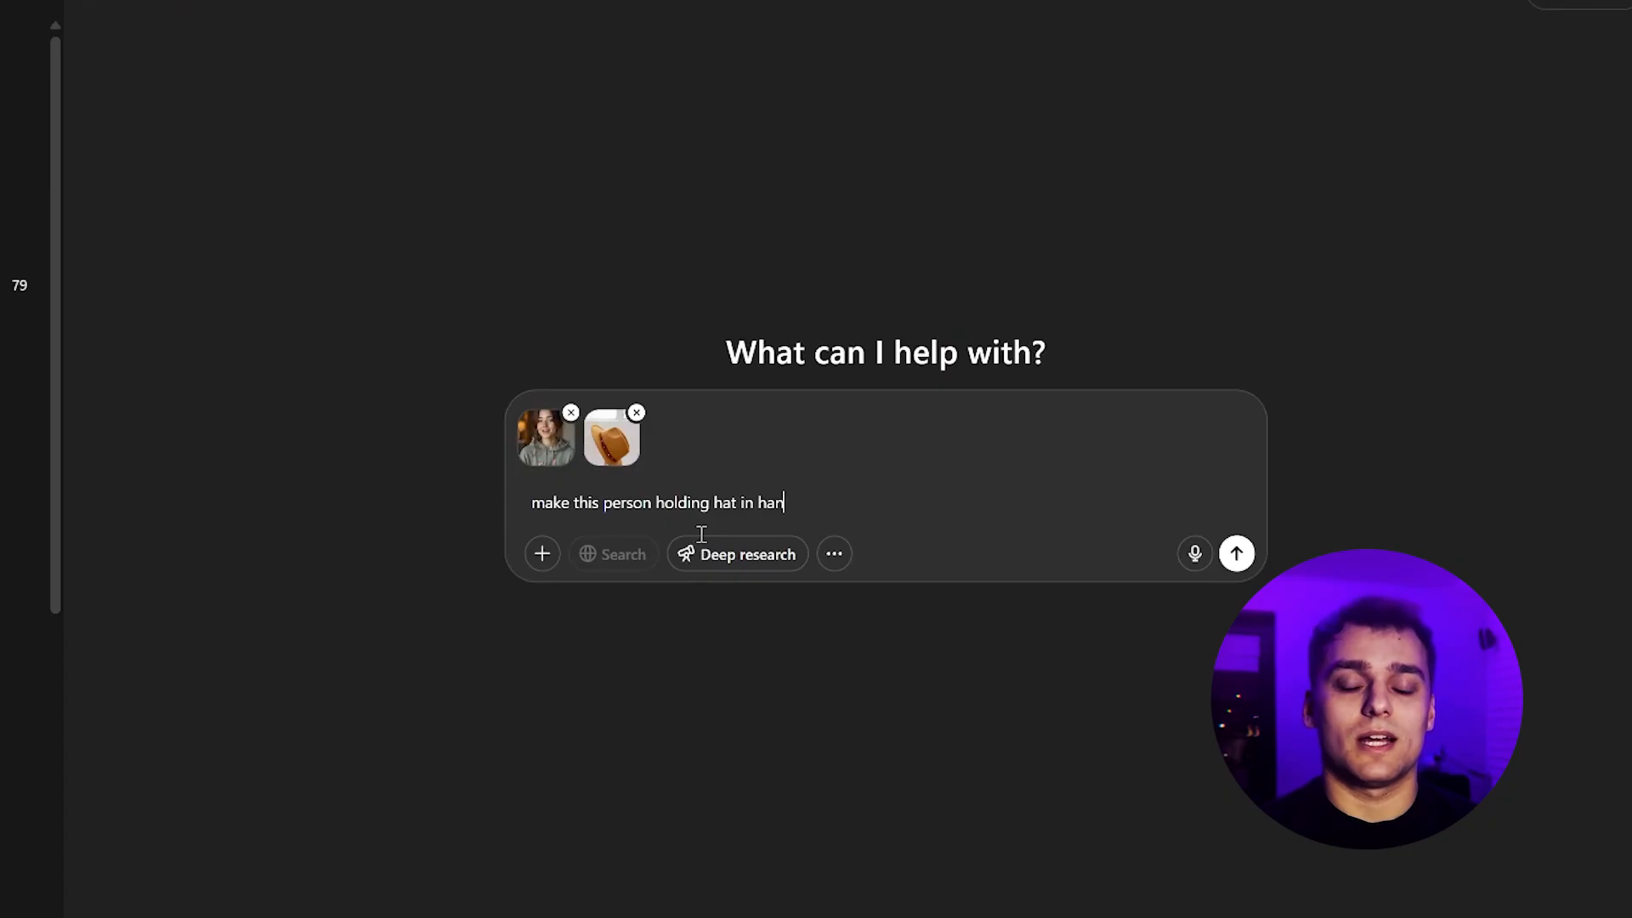
pyautogui.click(1234, 553)
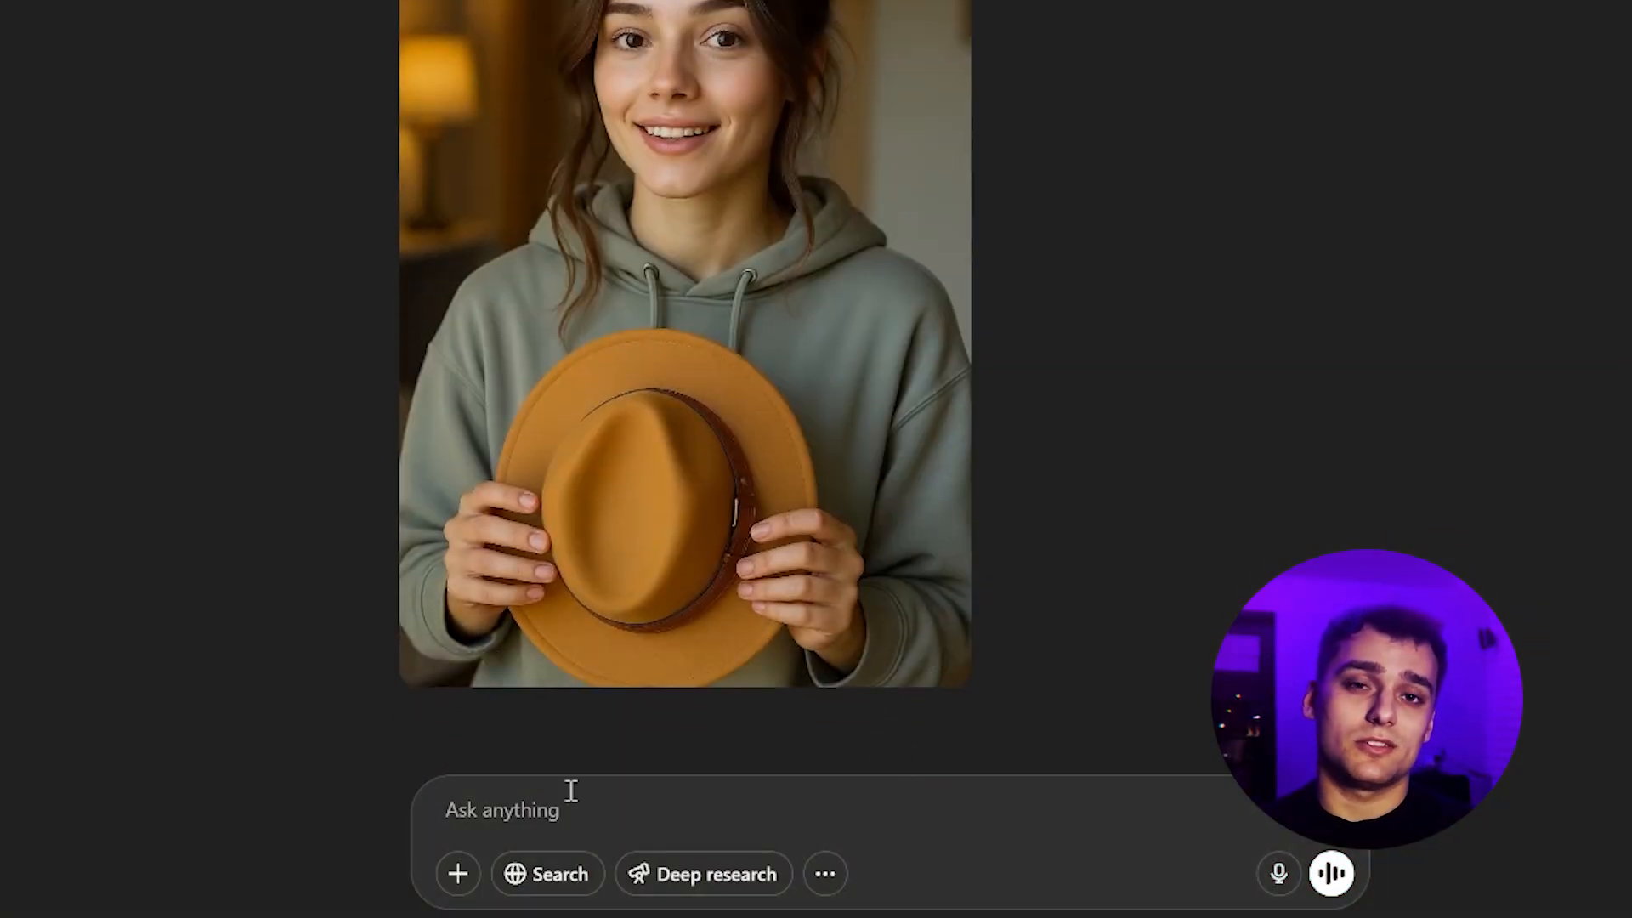
pyautogui.write('make it 1')
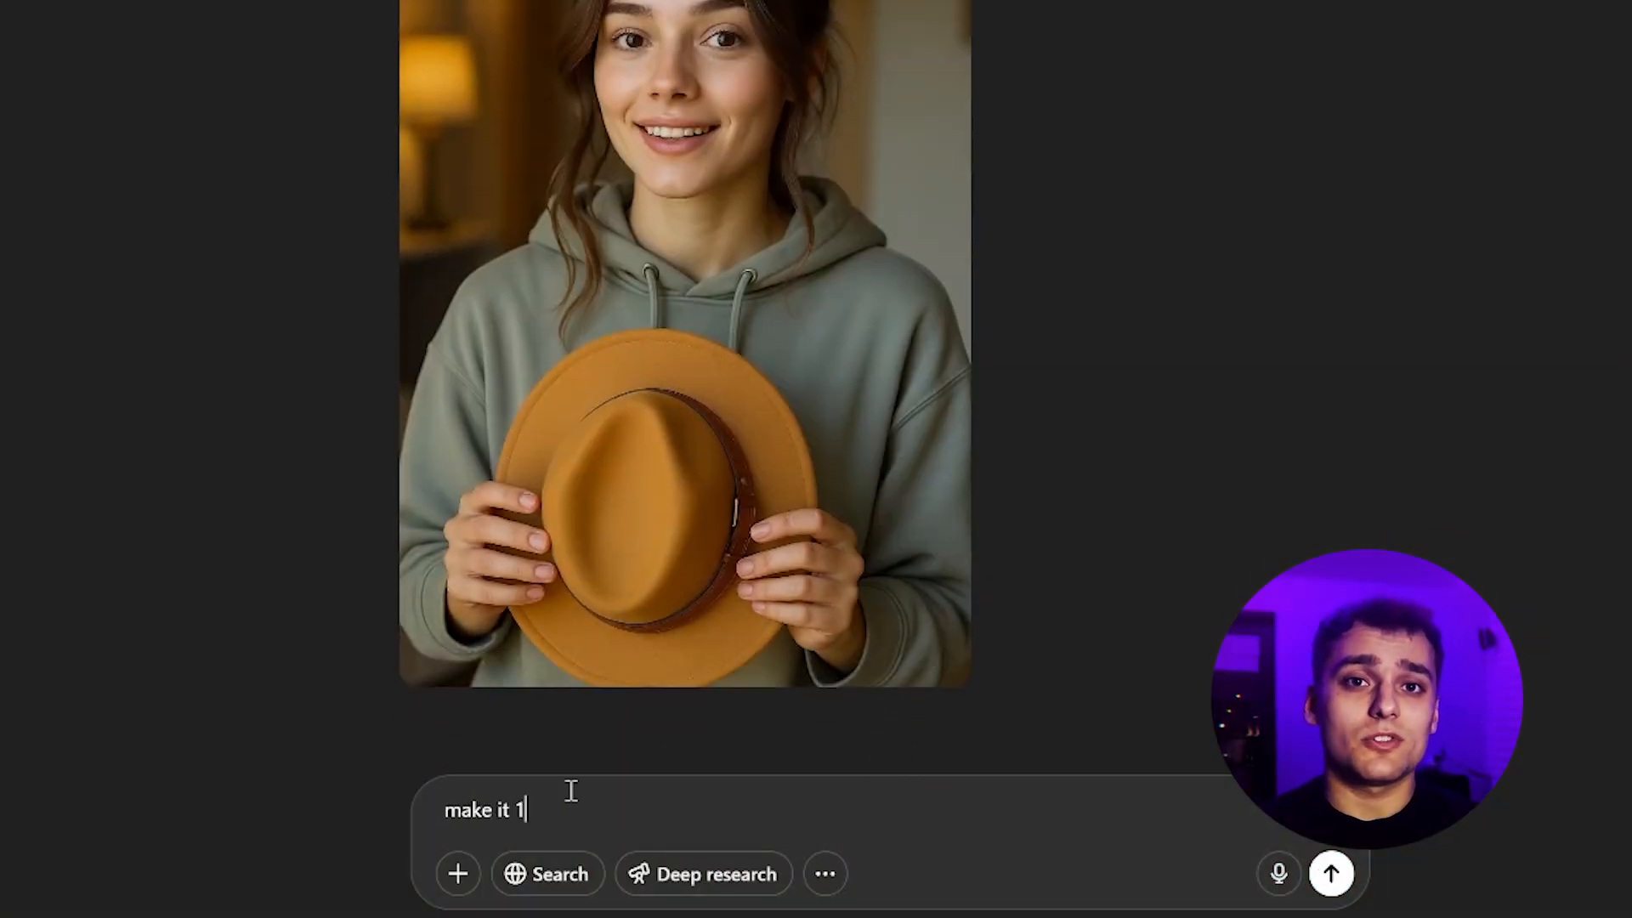
pyautogui.click(1330, 872)
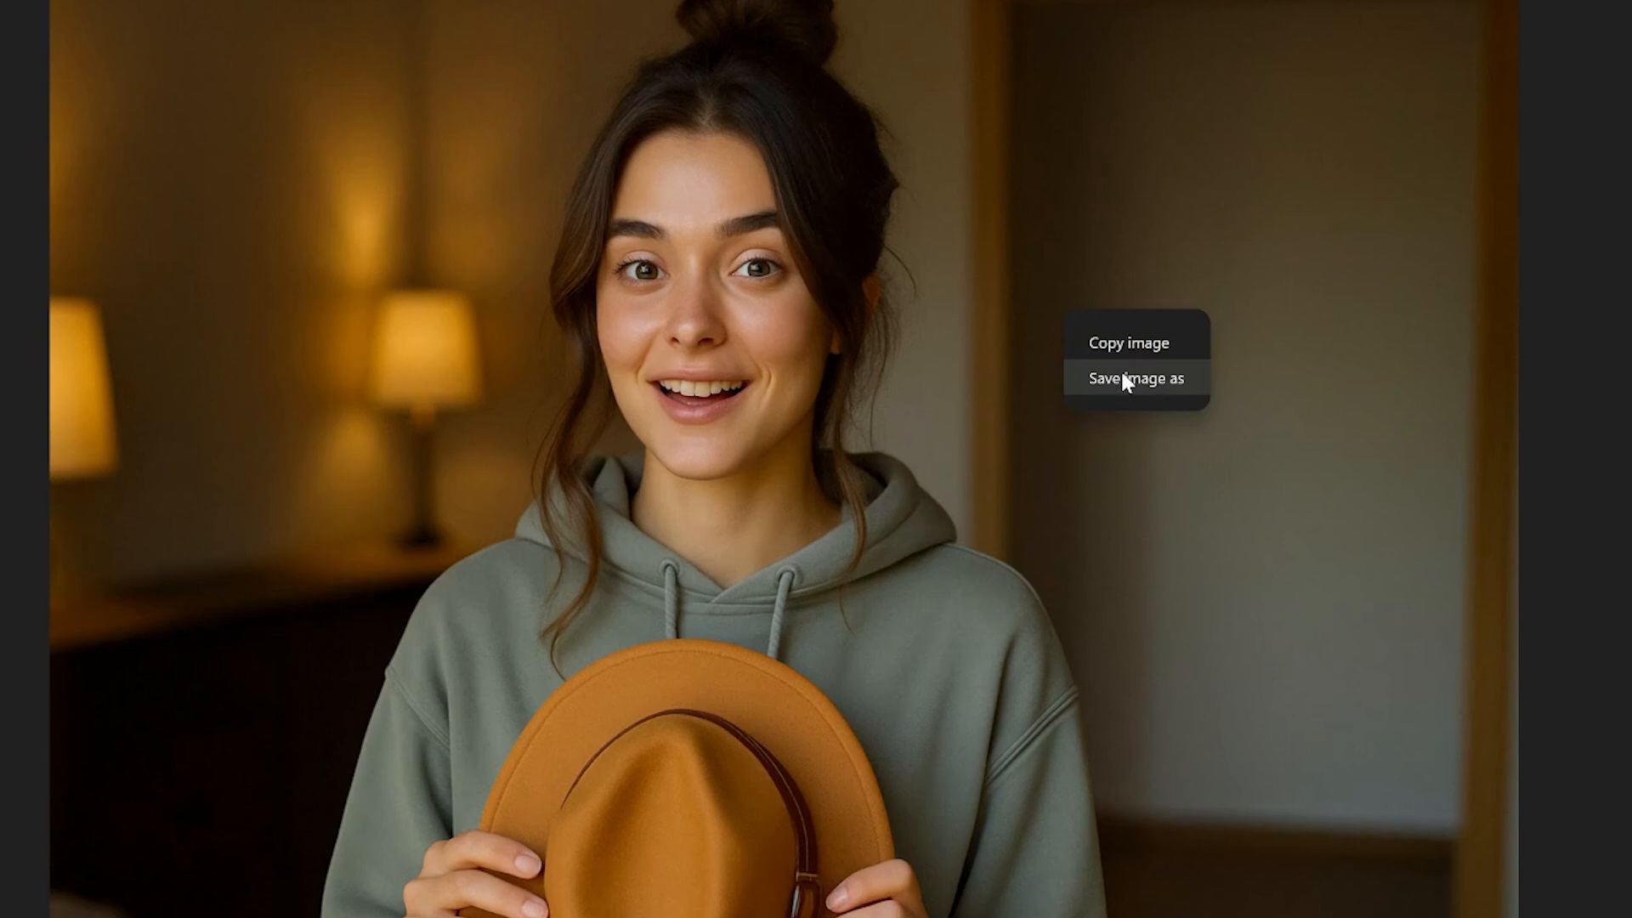
pyautogui.click(1134, 377)
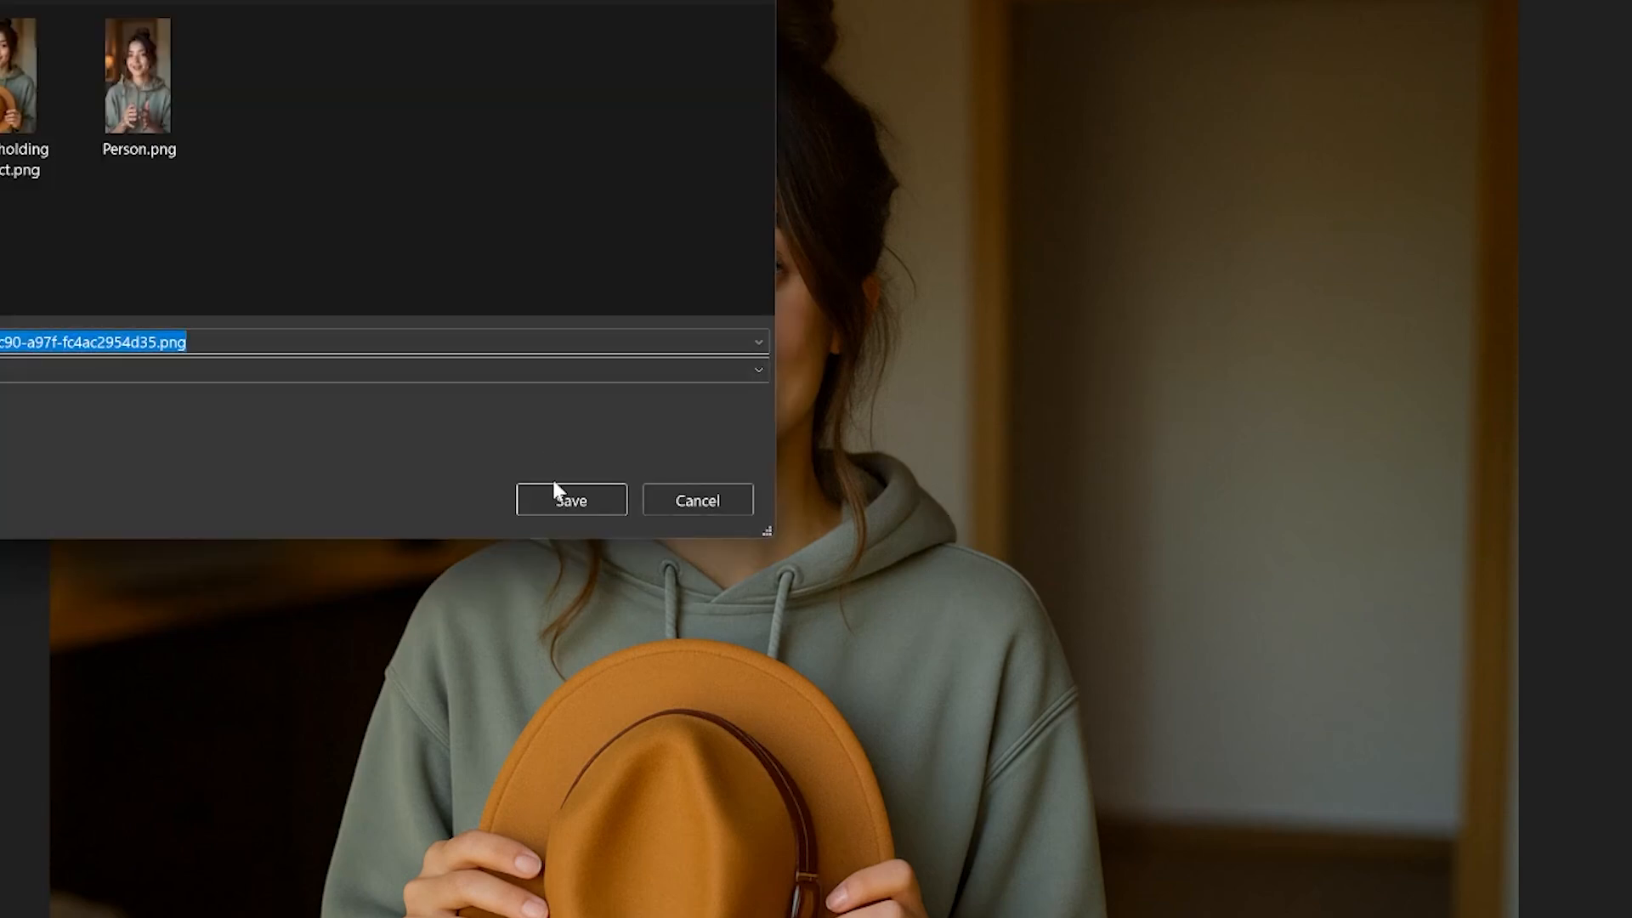
pyautogui.click(570, 500)
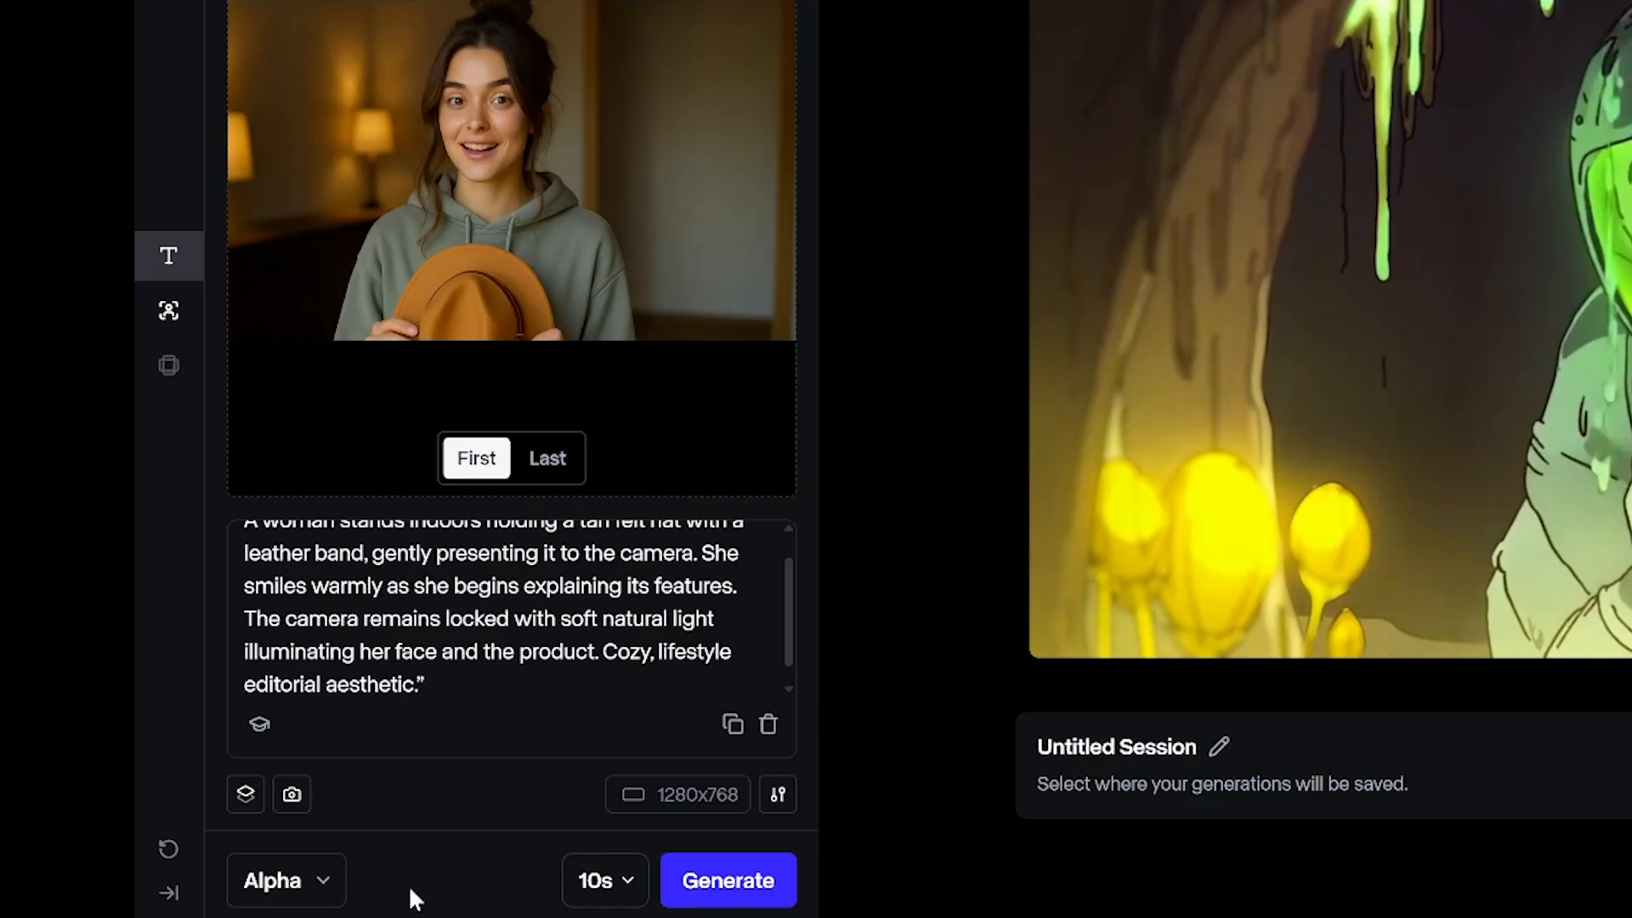
# Step: Load the fedora frame in Runway and request a short voiceover script
pyautogui.click(272, 879)
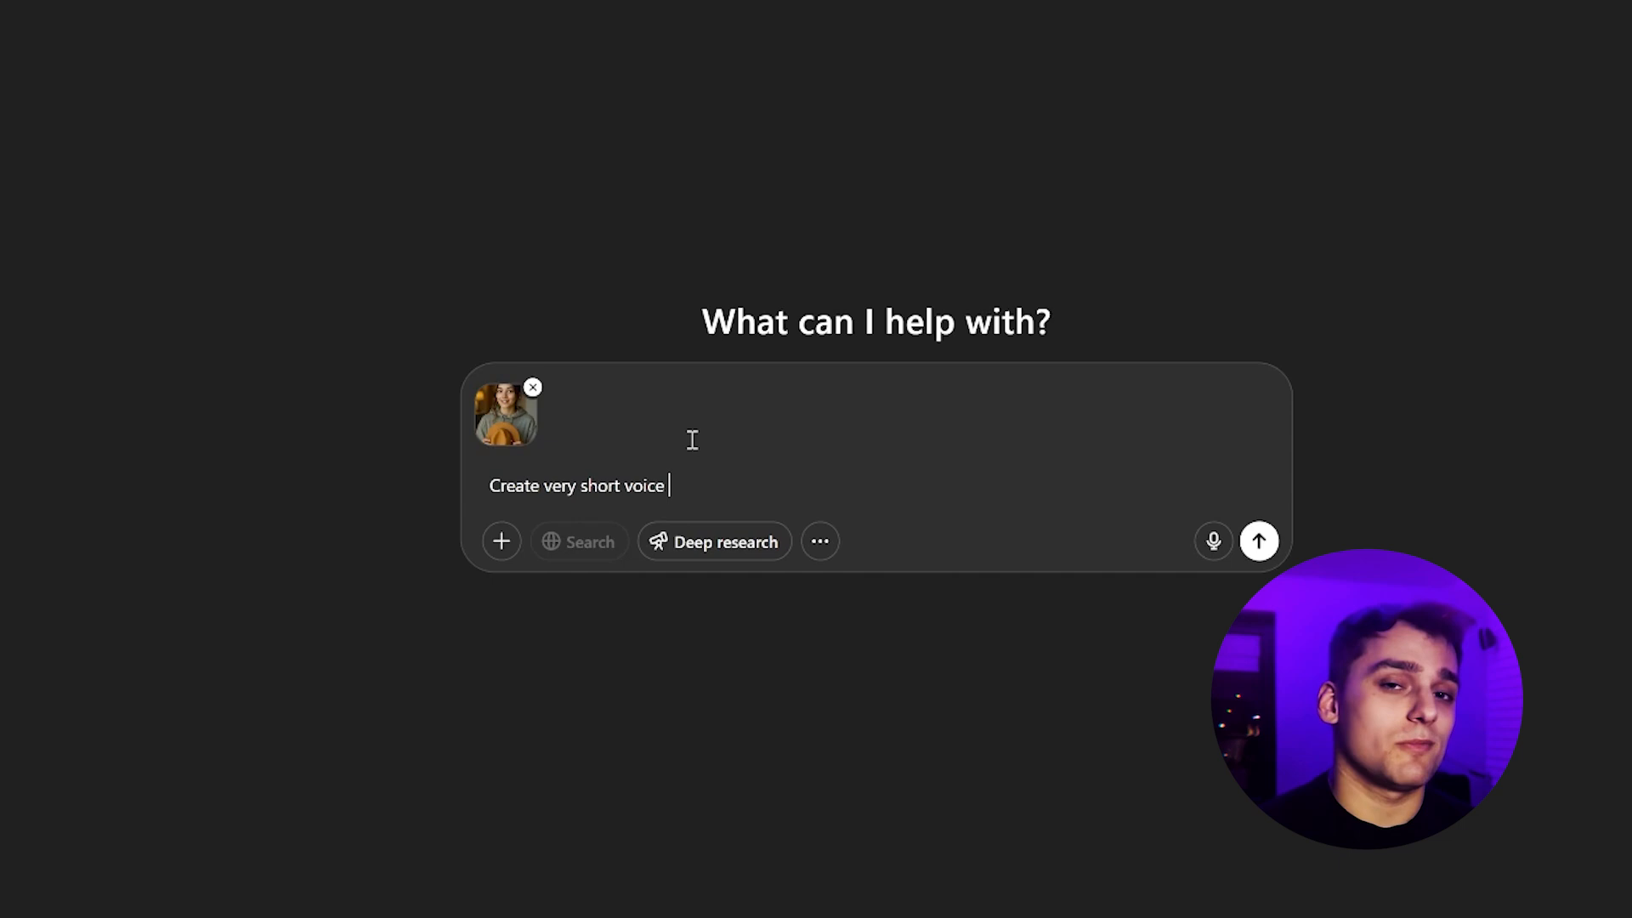
pyautogui.click(1258, 541)
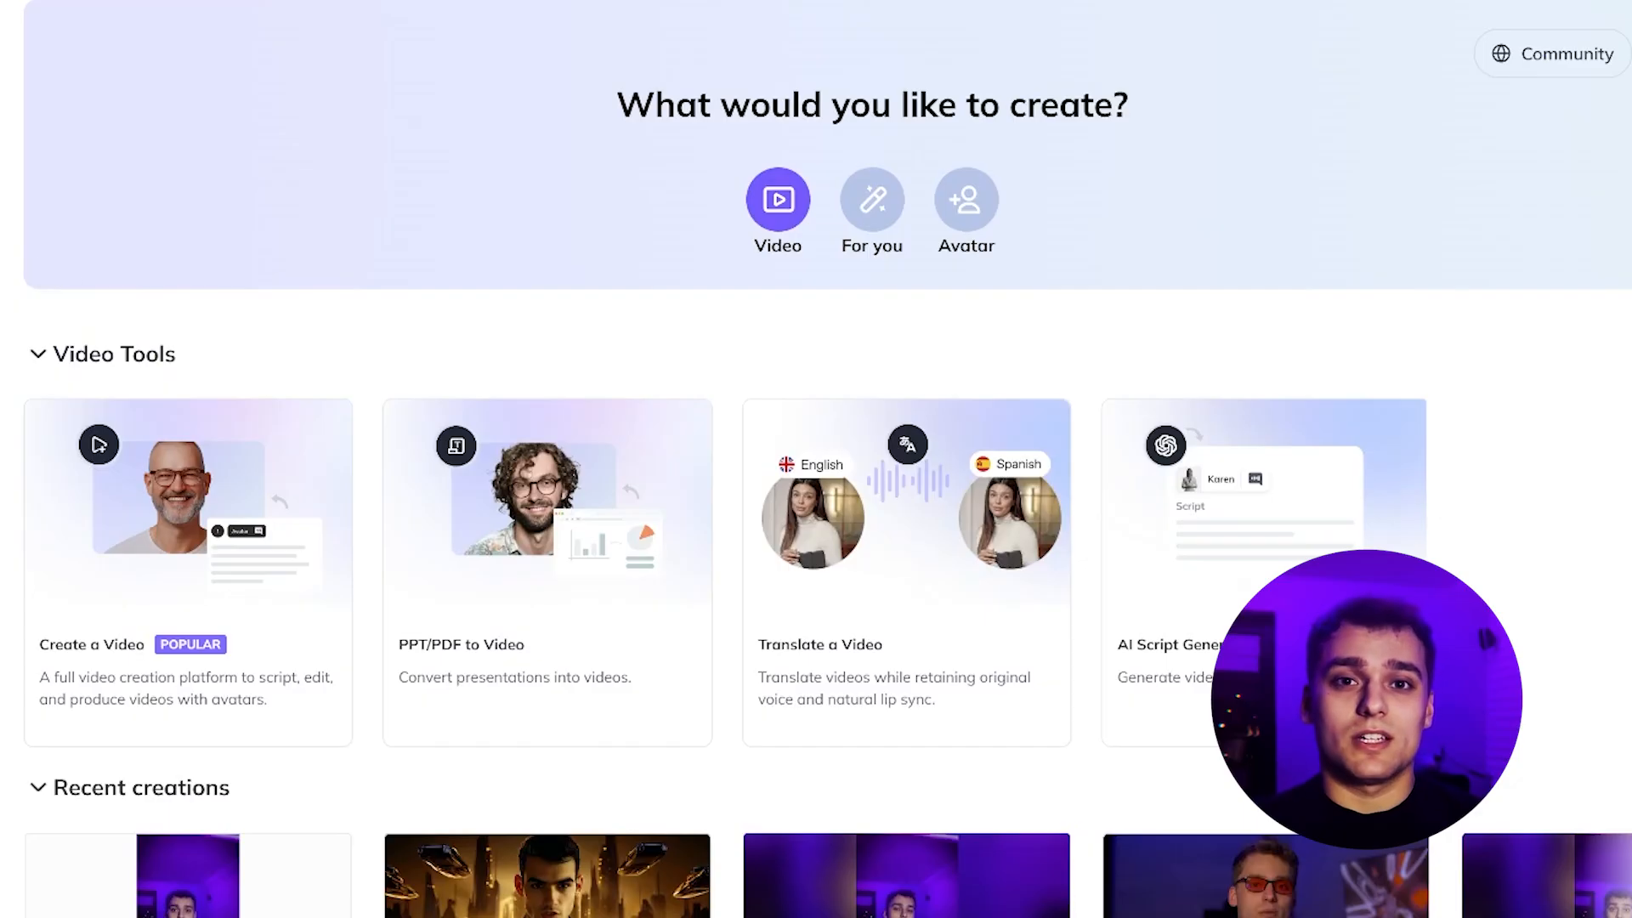
# Step: Start a video with the Benny avatar, choose its voice, and submit it for rendering
pyautogui.click(964, 199)
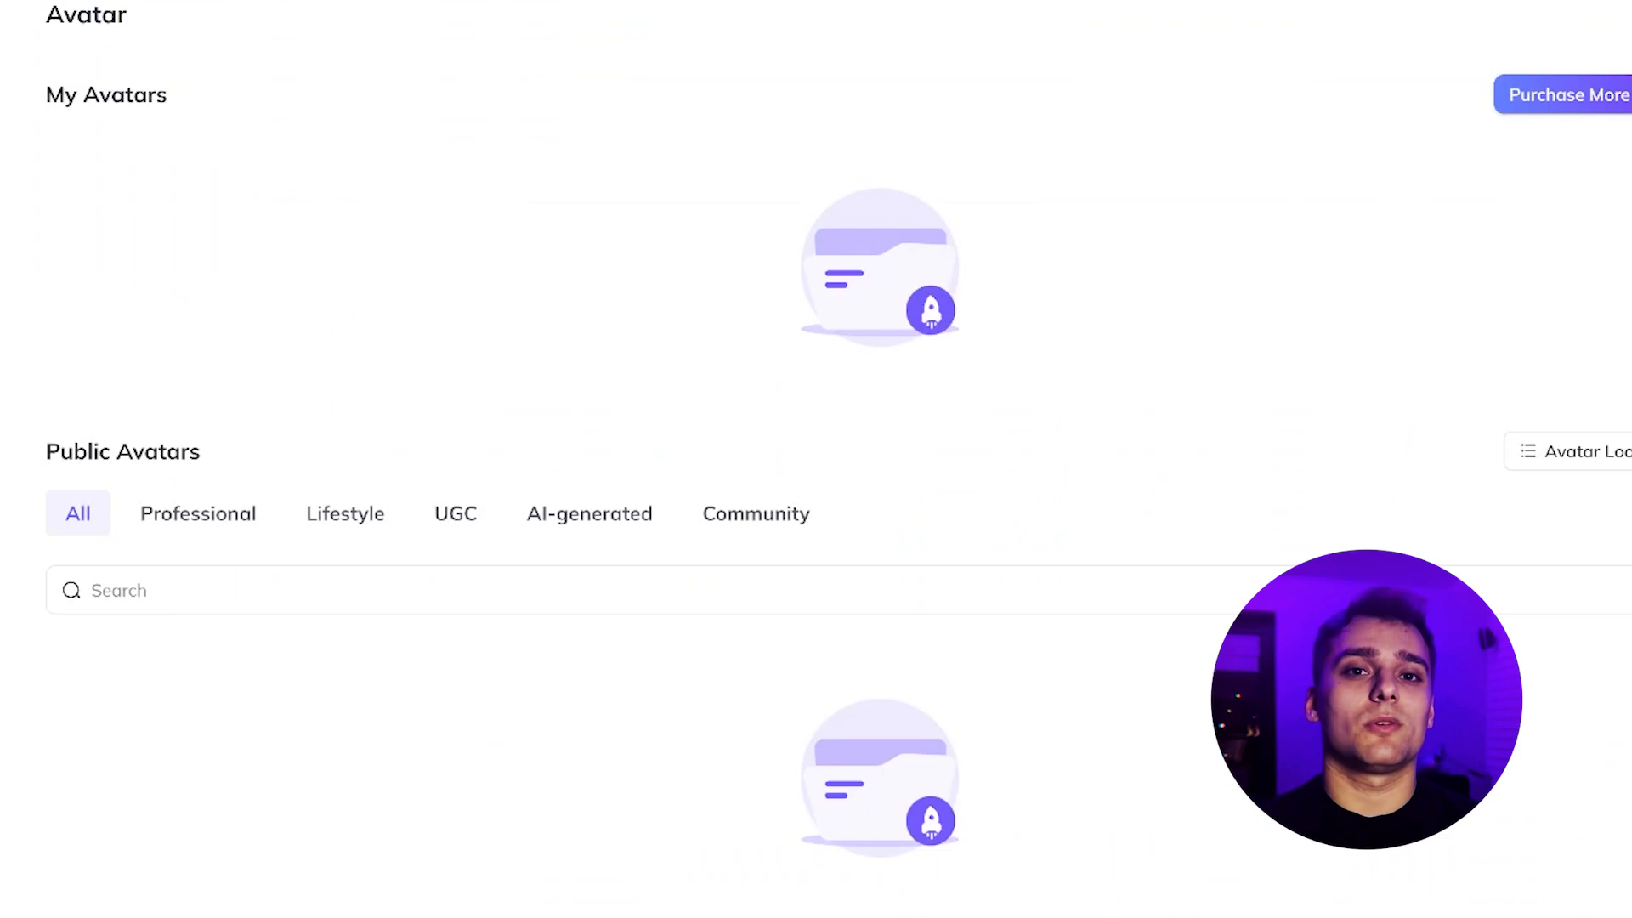
pyautogui.scroll(-3)
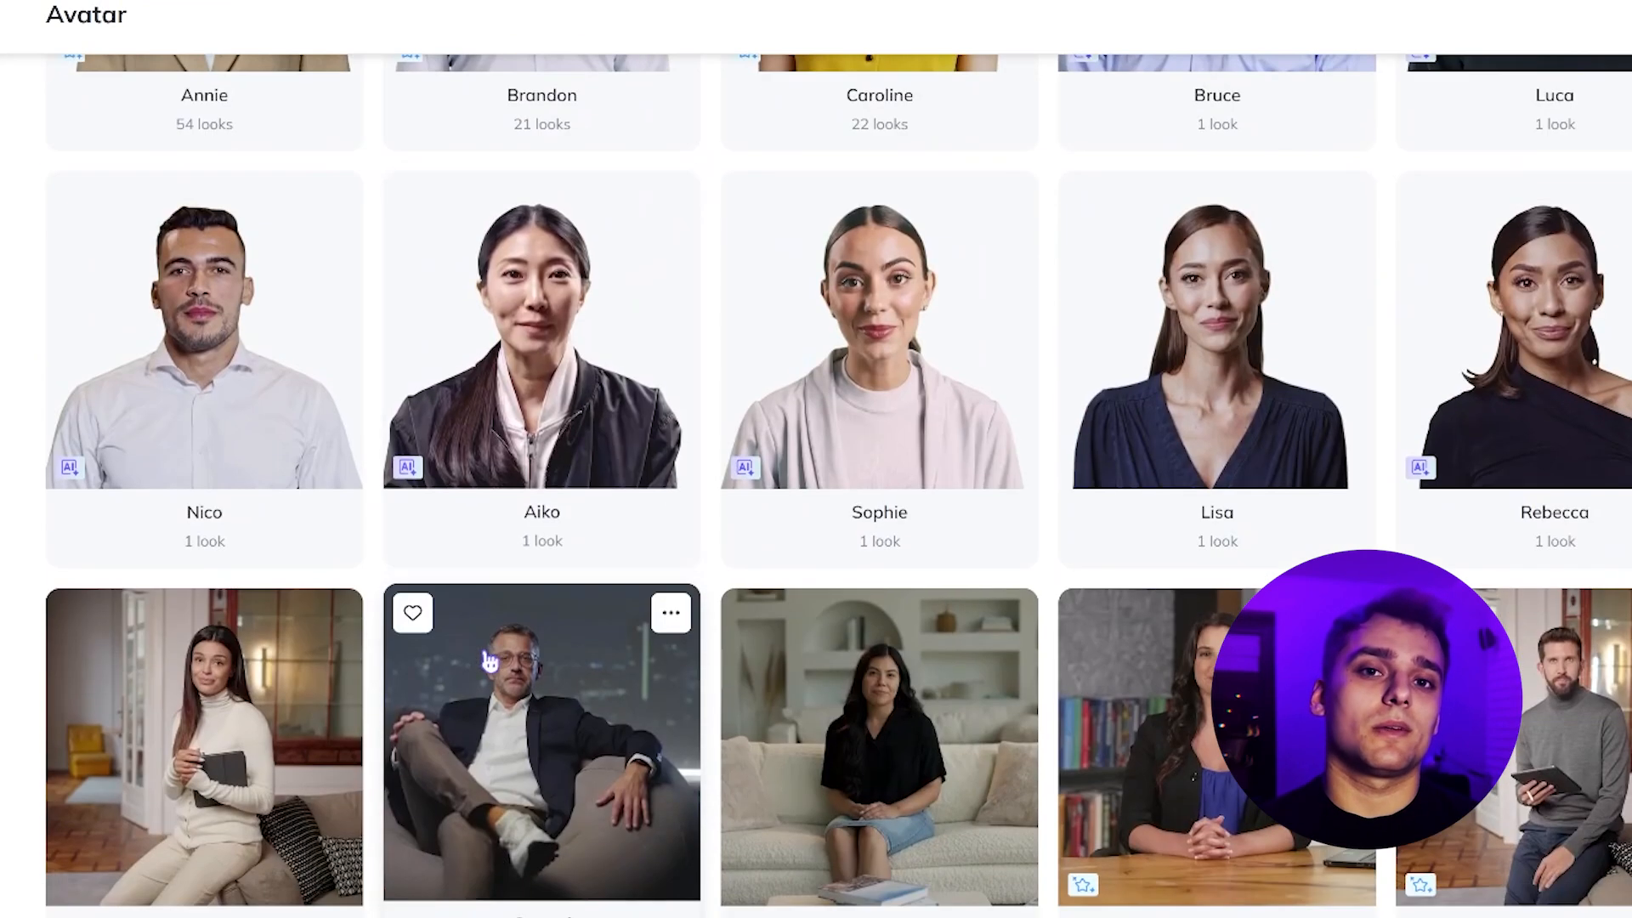
pyautogui.scroll(3)
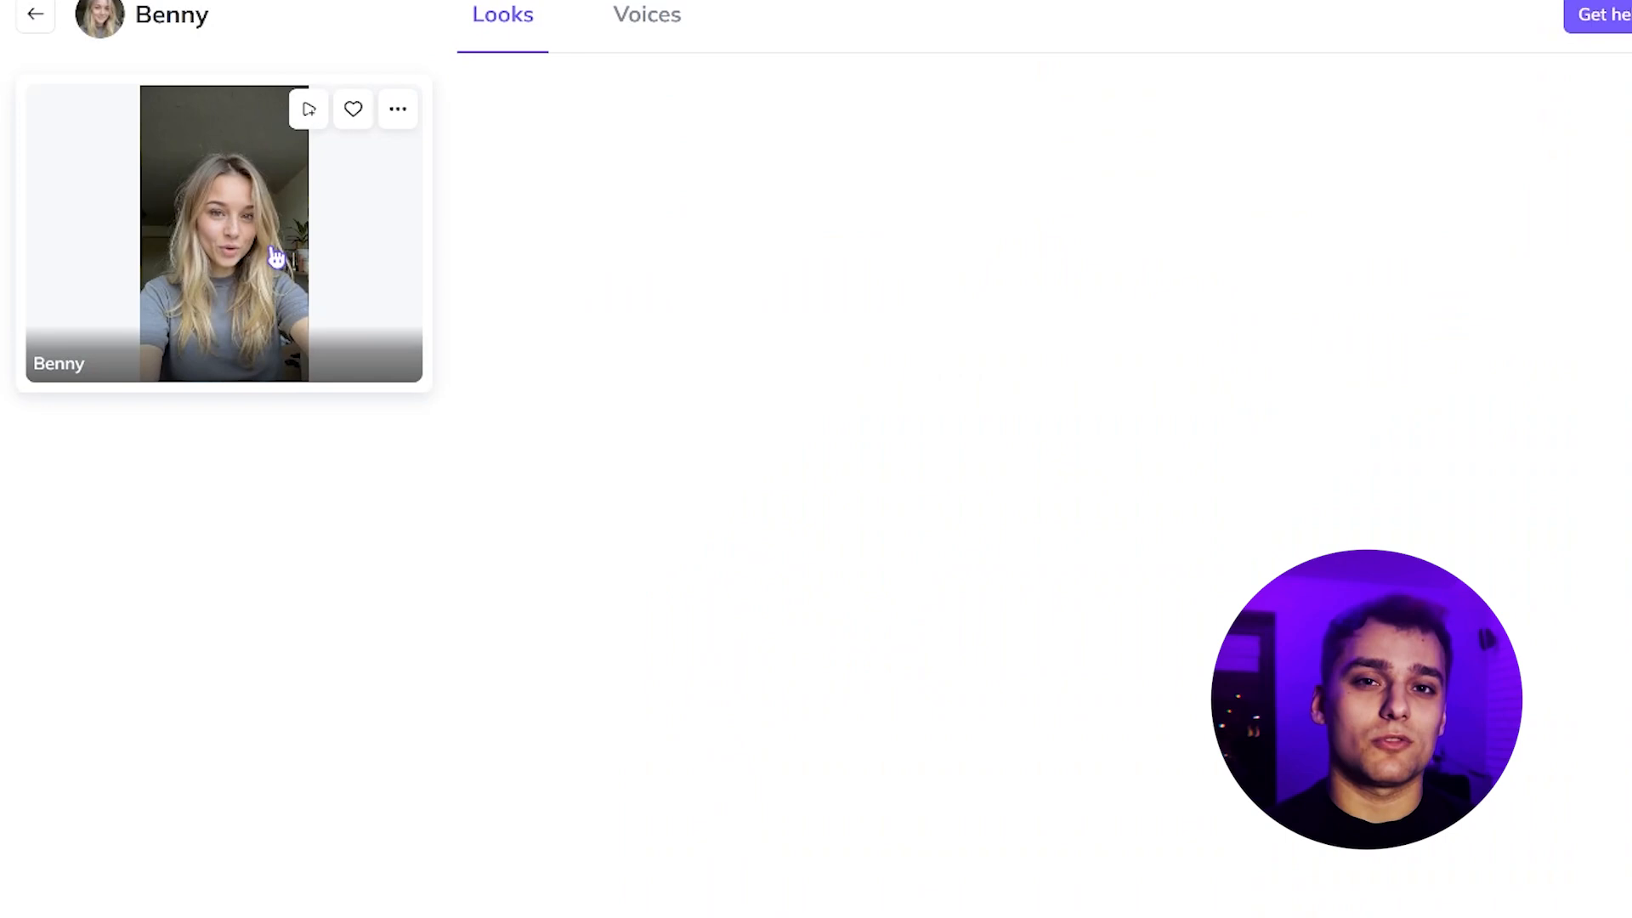
pyautogui.click(308, 108)
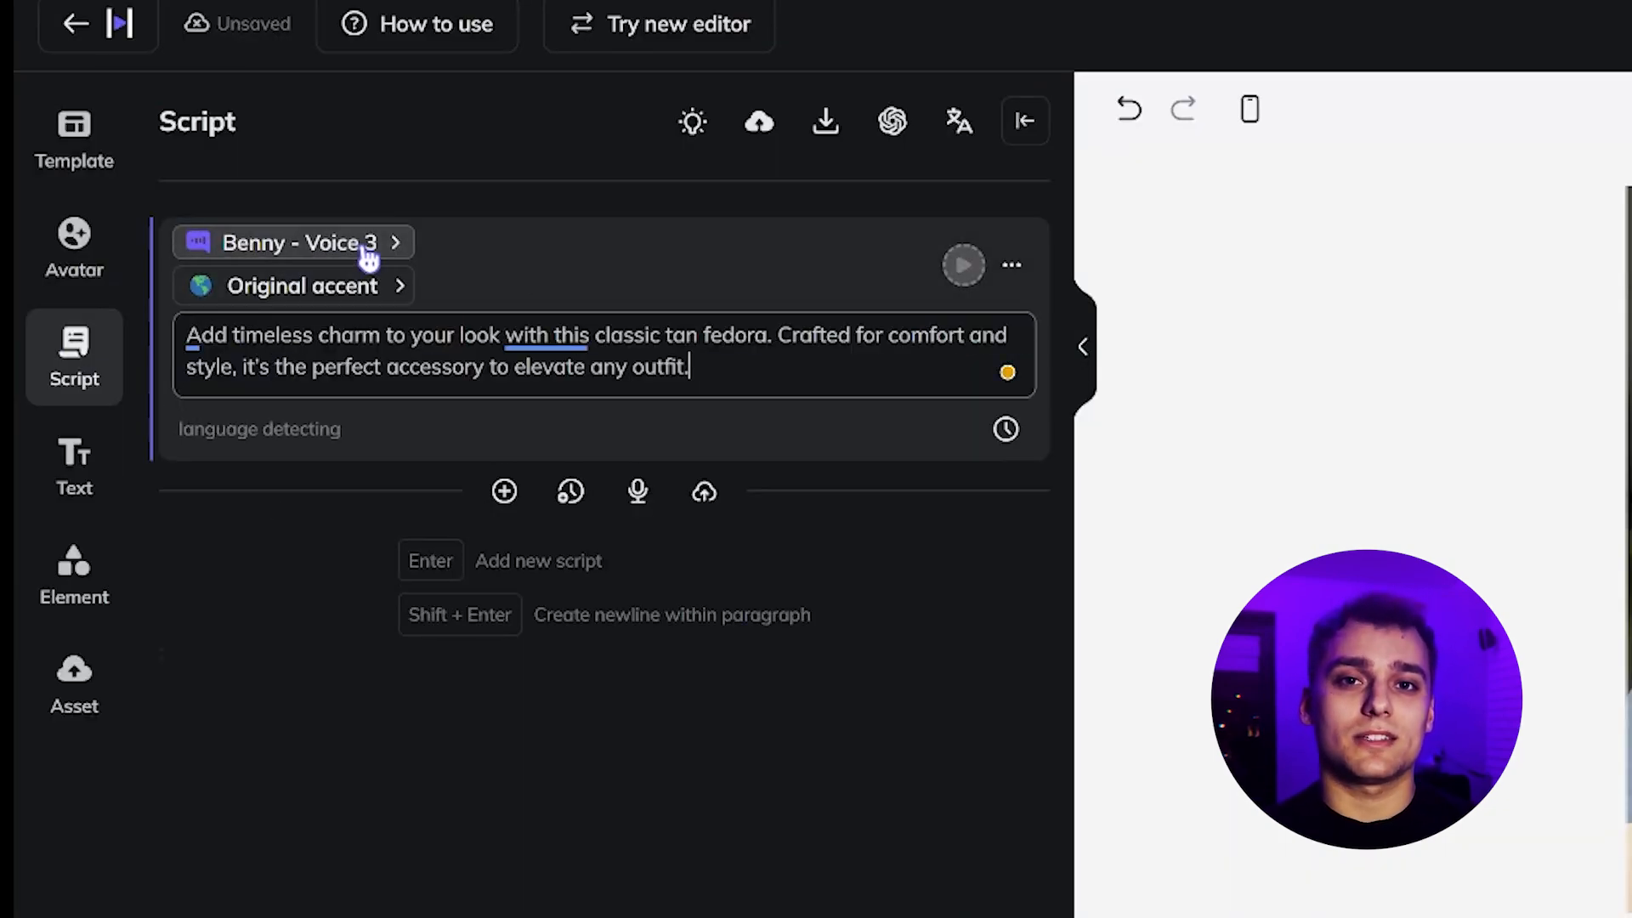
pyautogui.click(294, 242)
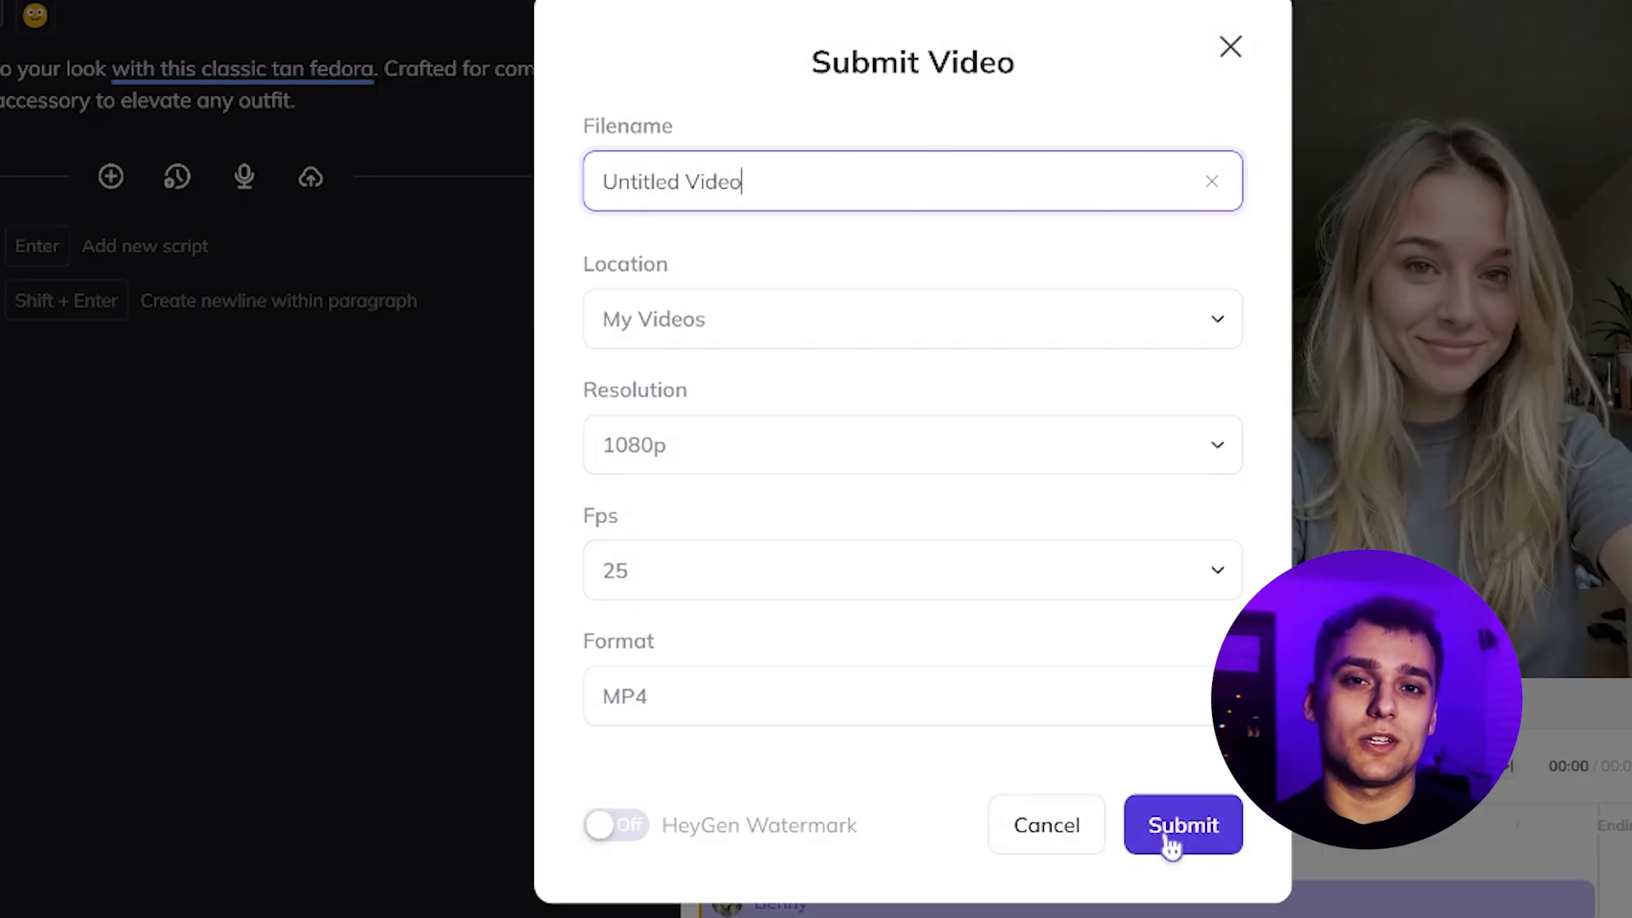
pyautogui.click(1182, 825)
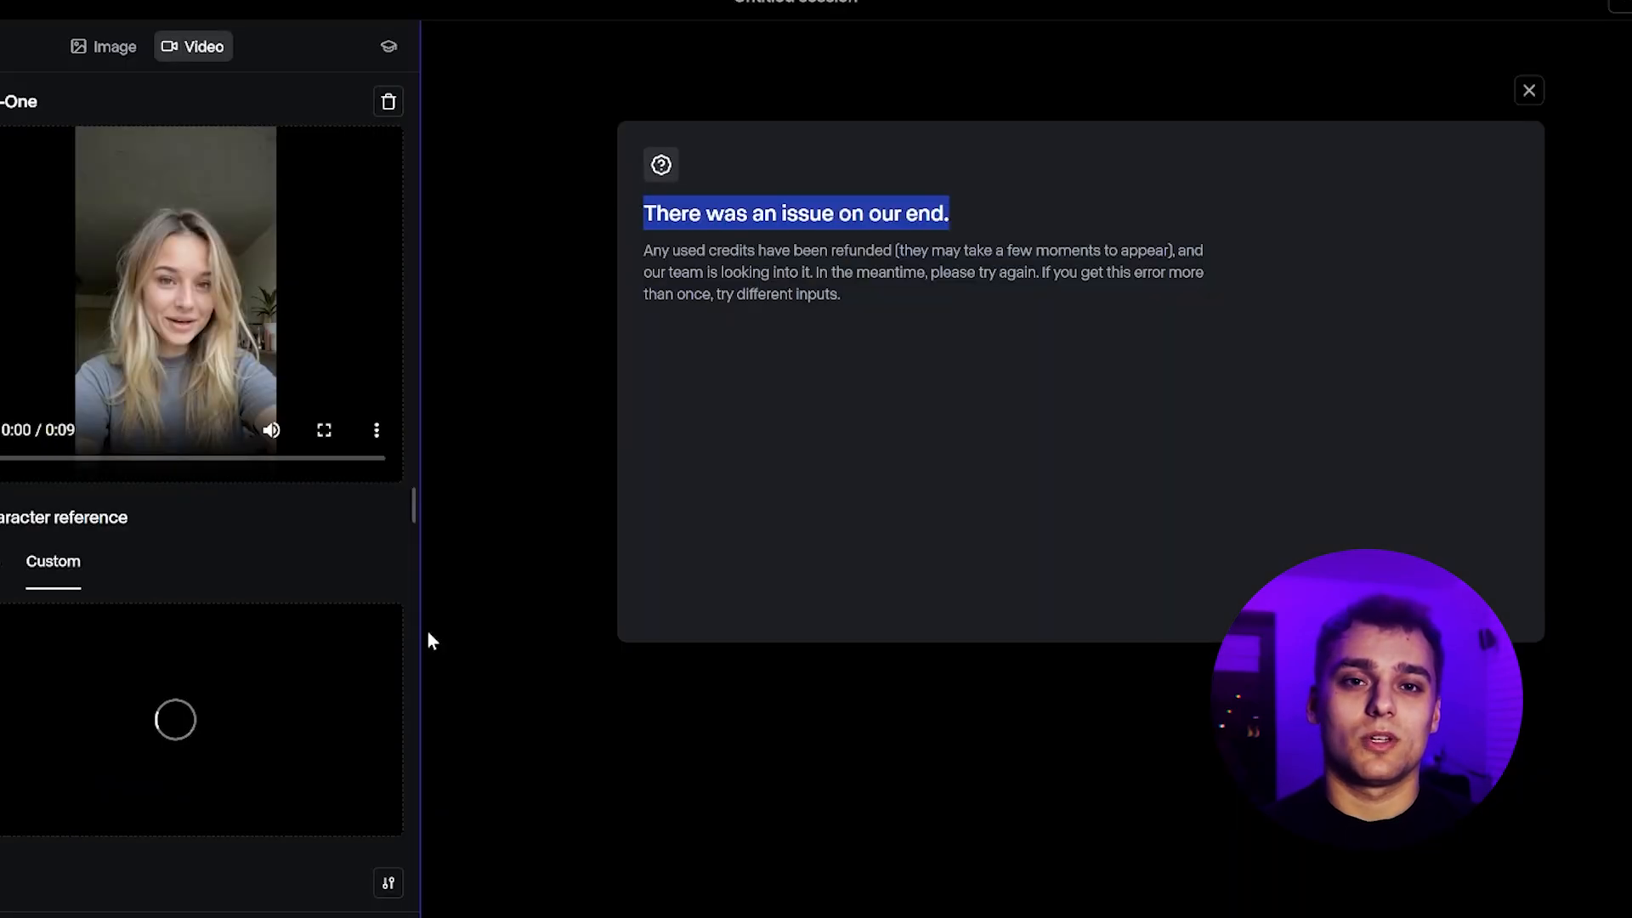
# Step: Review the Act-One 'There was an issue on our end' error with refunded credits
pyautogui.click(1528, 89)
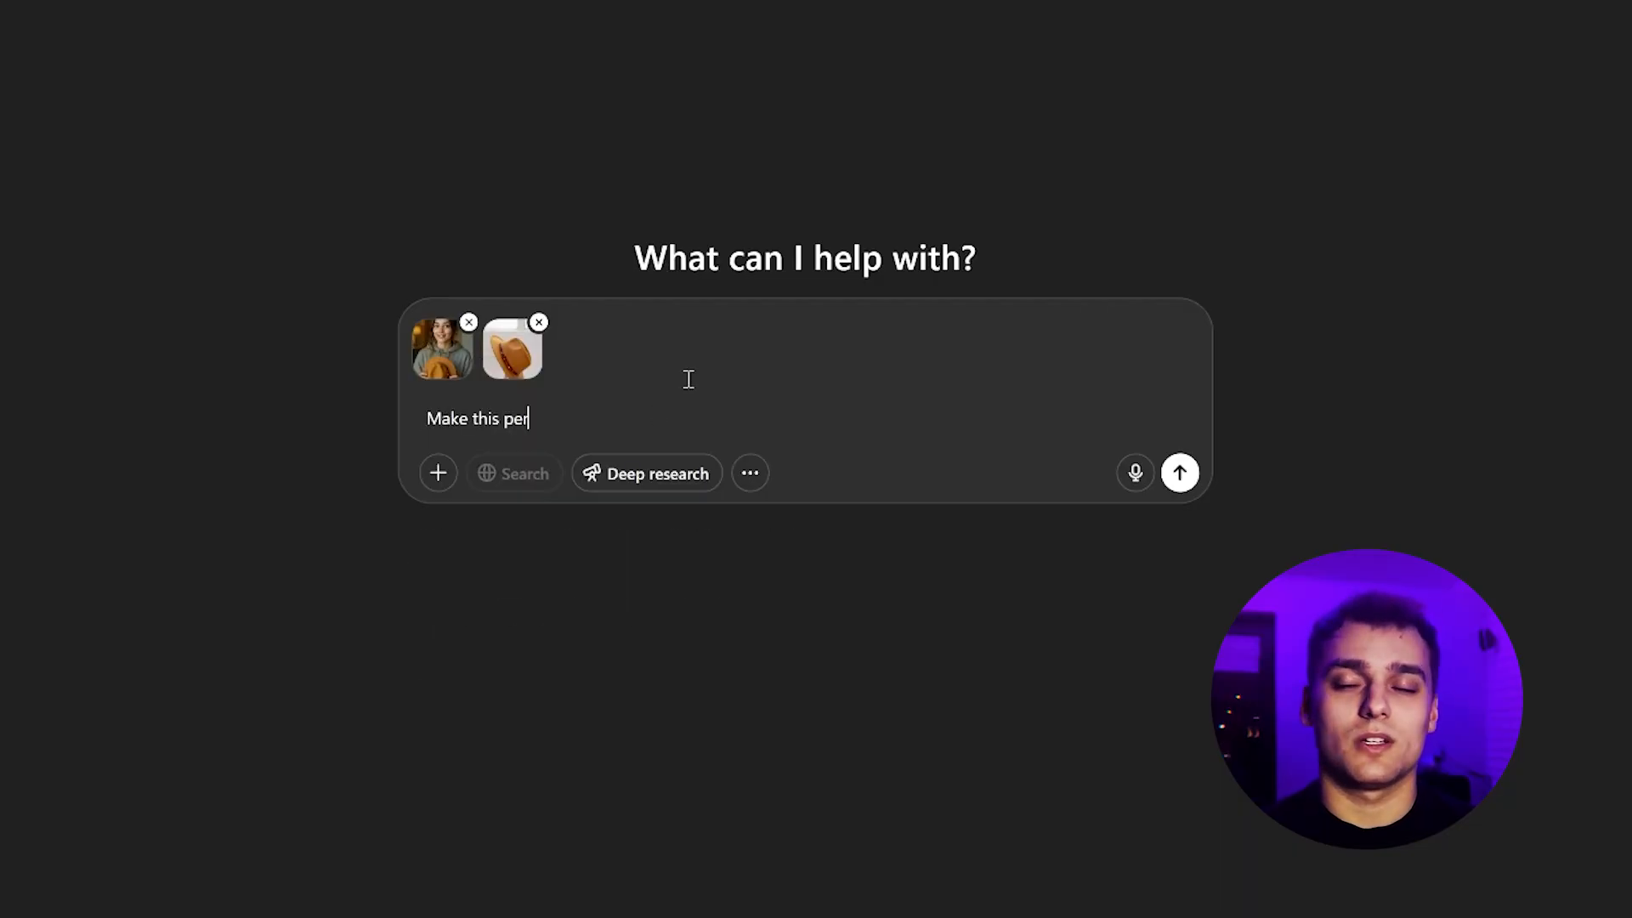
# Step: Request a 9:16 image of the woman wearing the fedora walking through the city
pyautogui.write('son wearing hat')
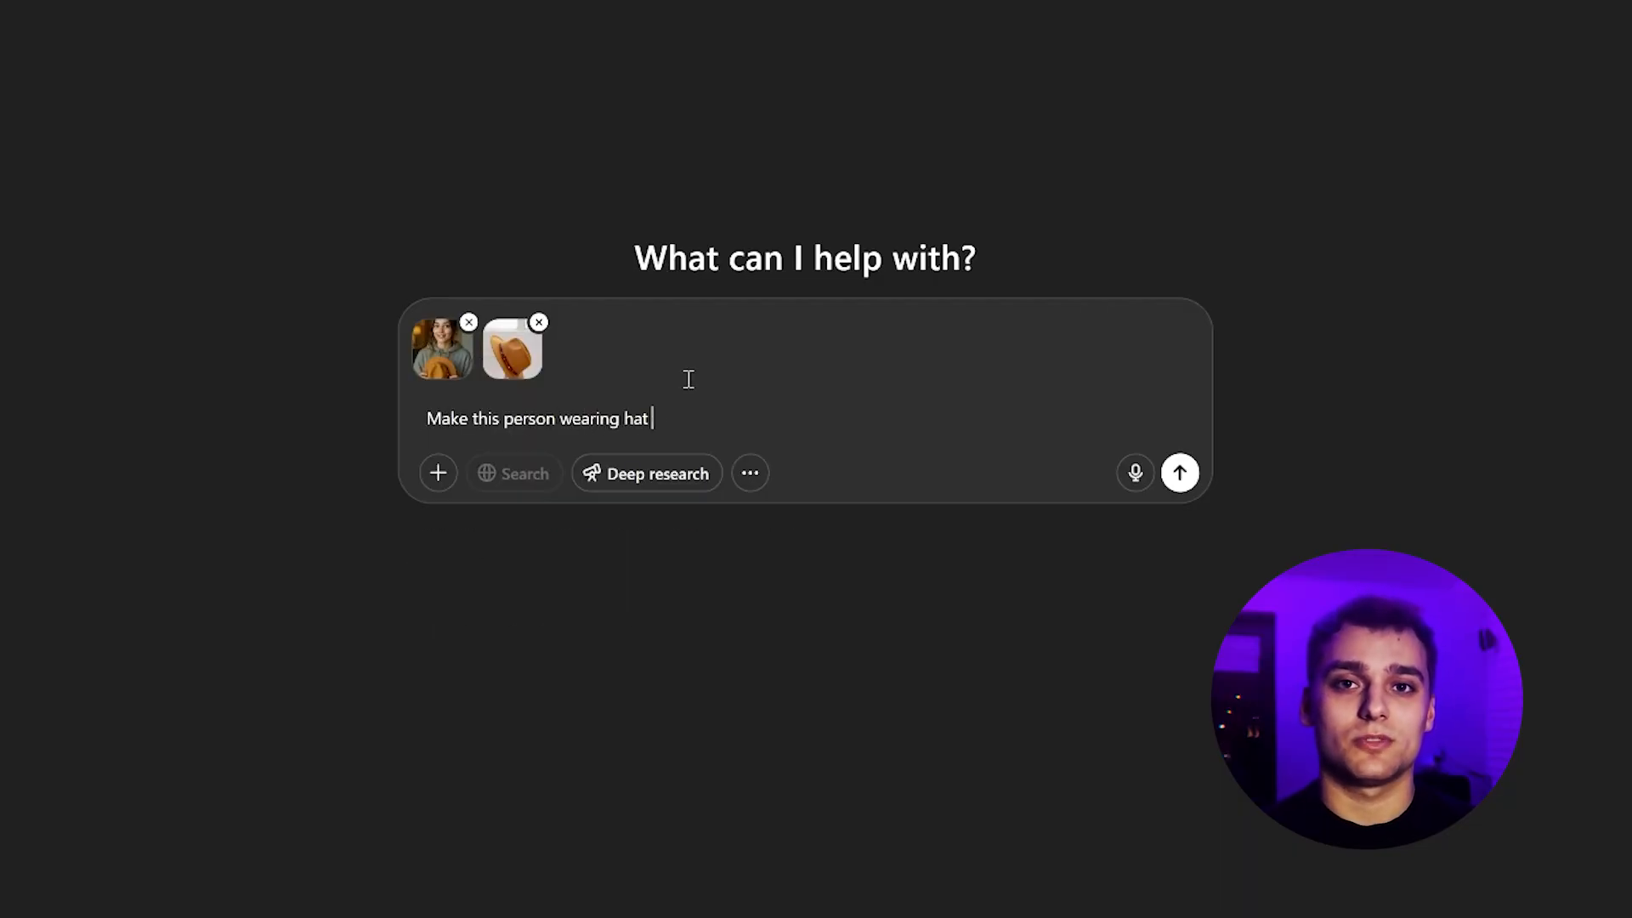
pyautogui.write('and walking through the city, cinematic shot, 9:16 aspec')
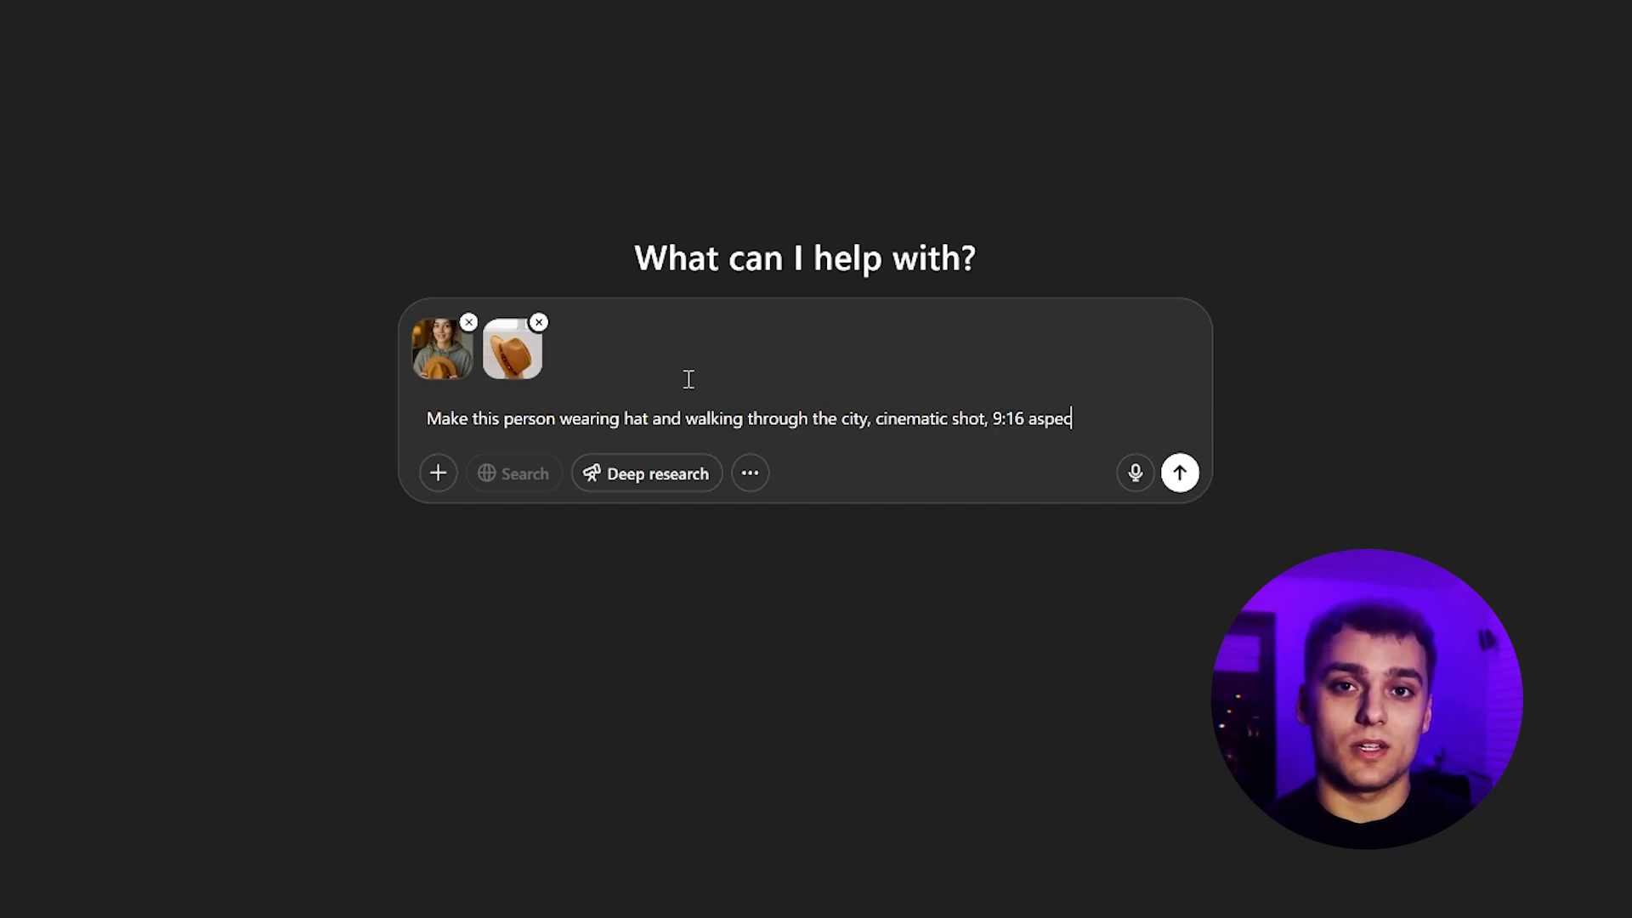
pyautogui.click(1179, 472)
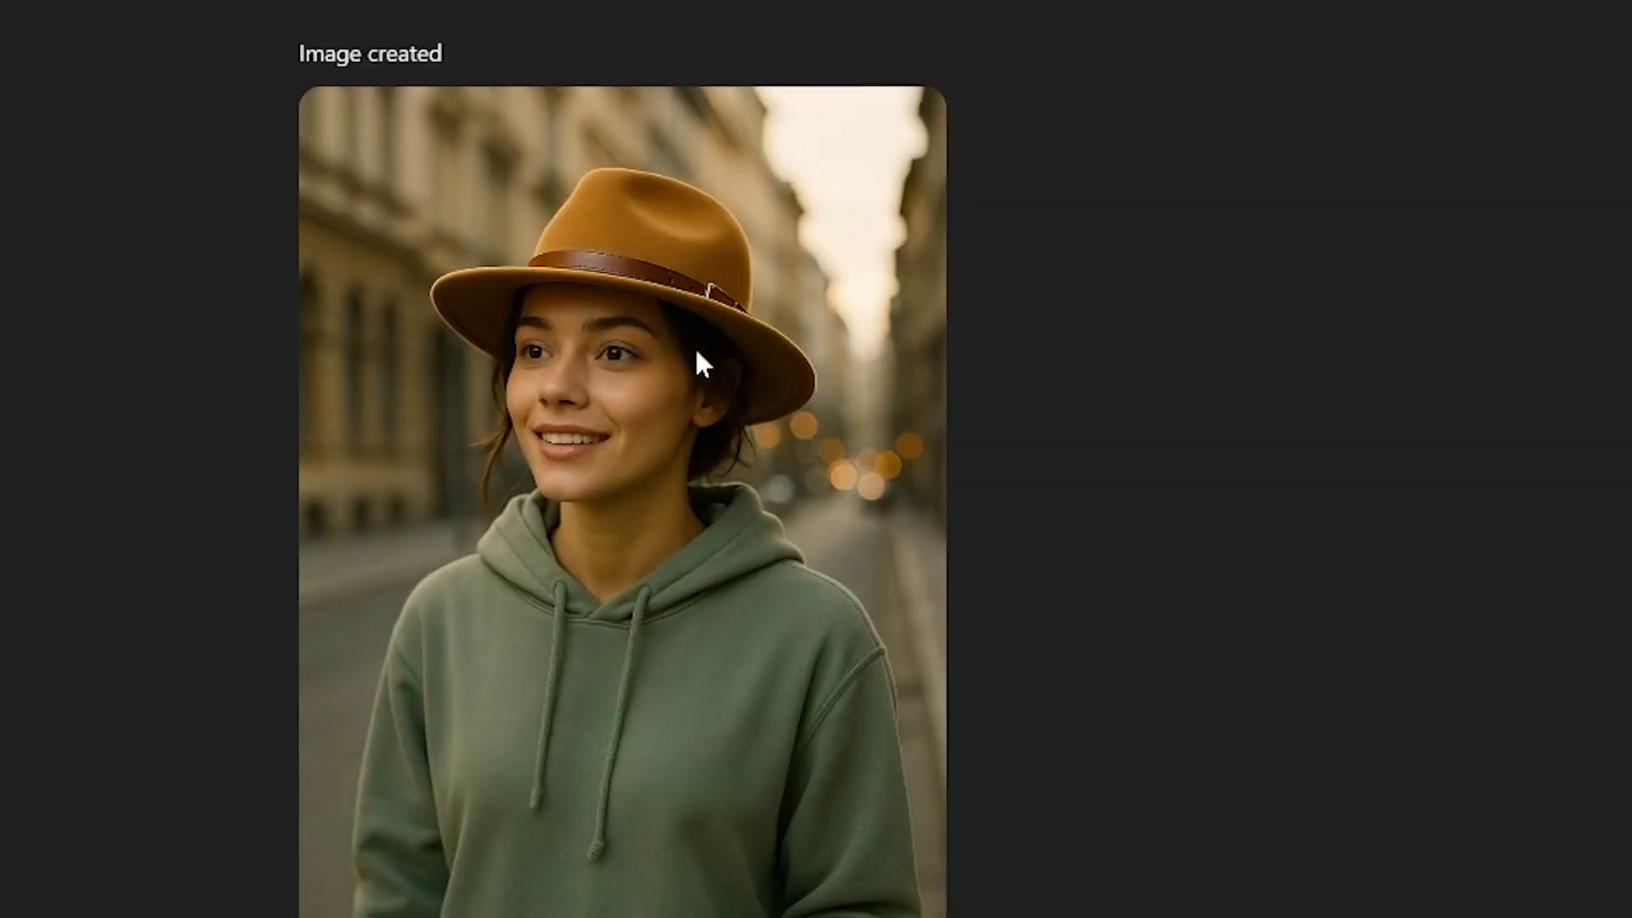
pyautogui.scroll(-3)
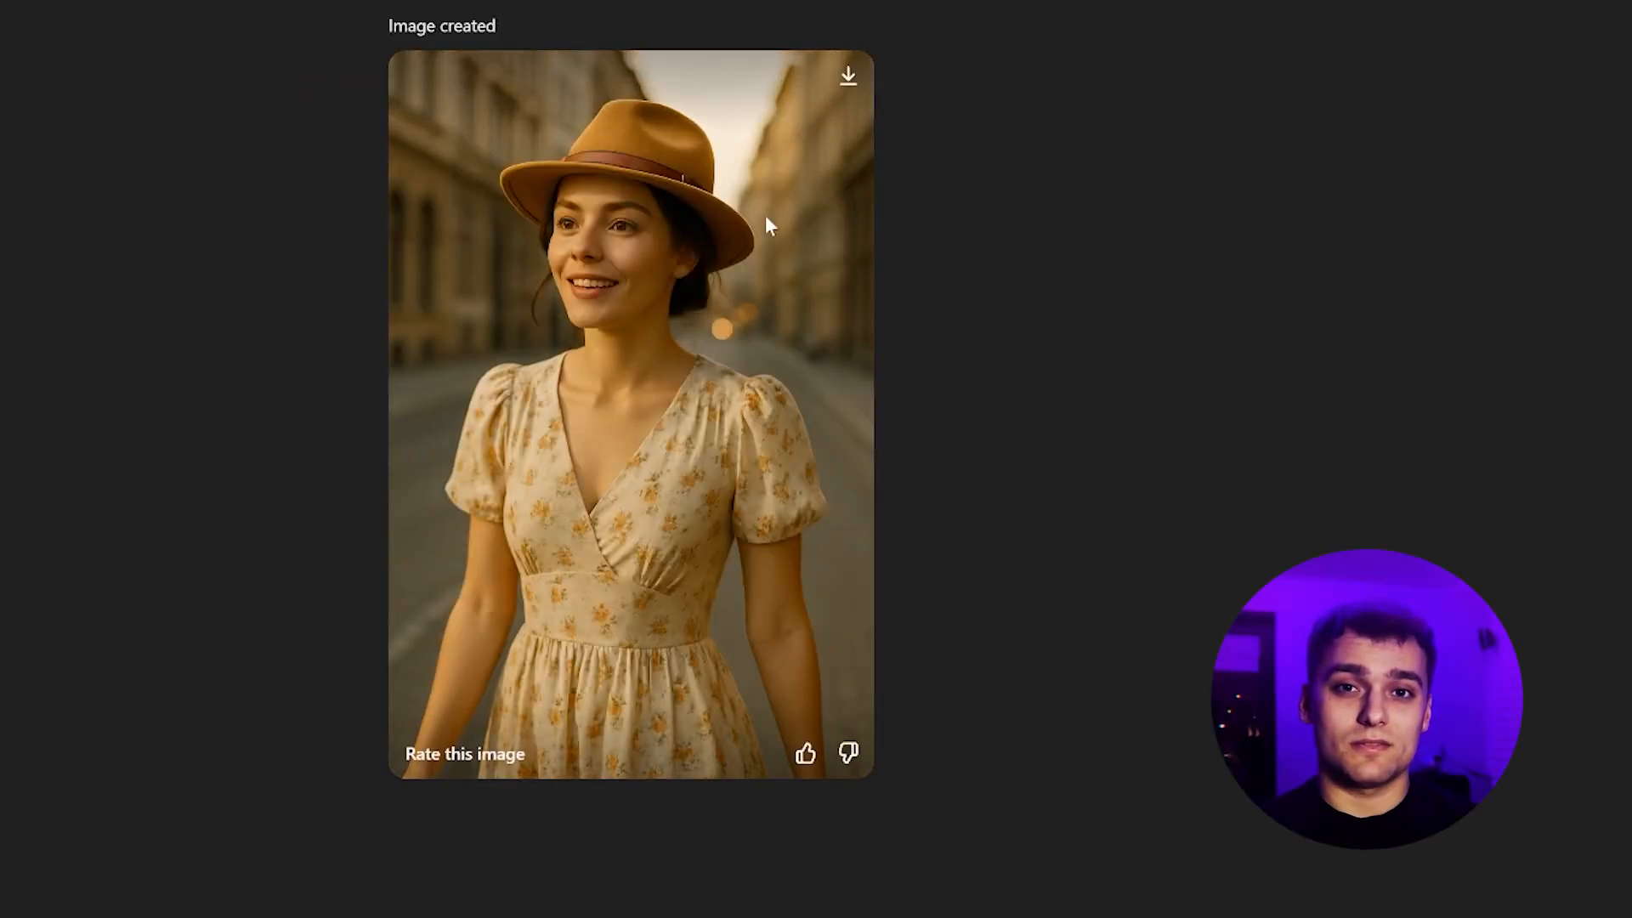
pyautogui.scroll(-3)
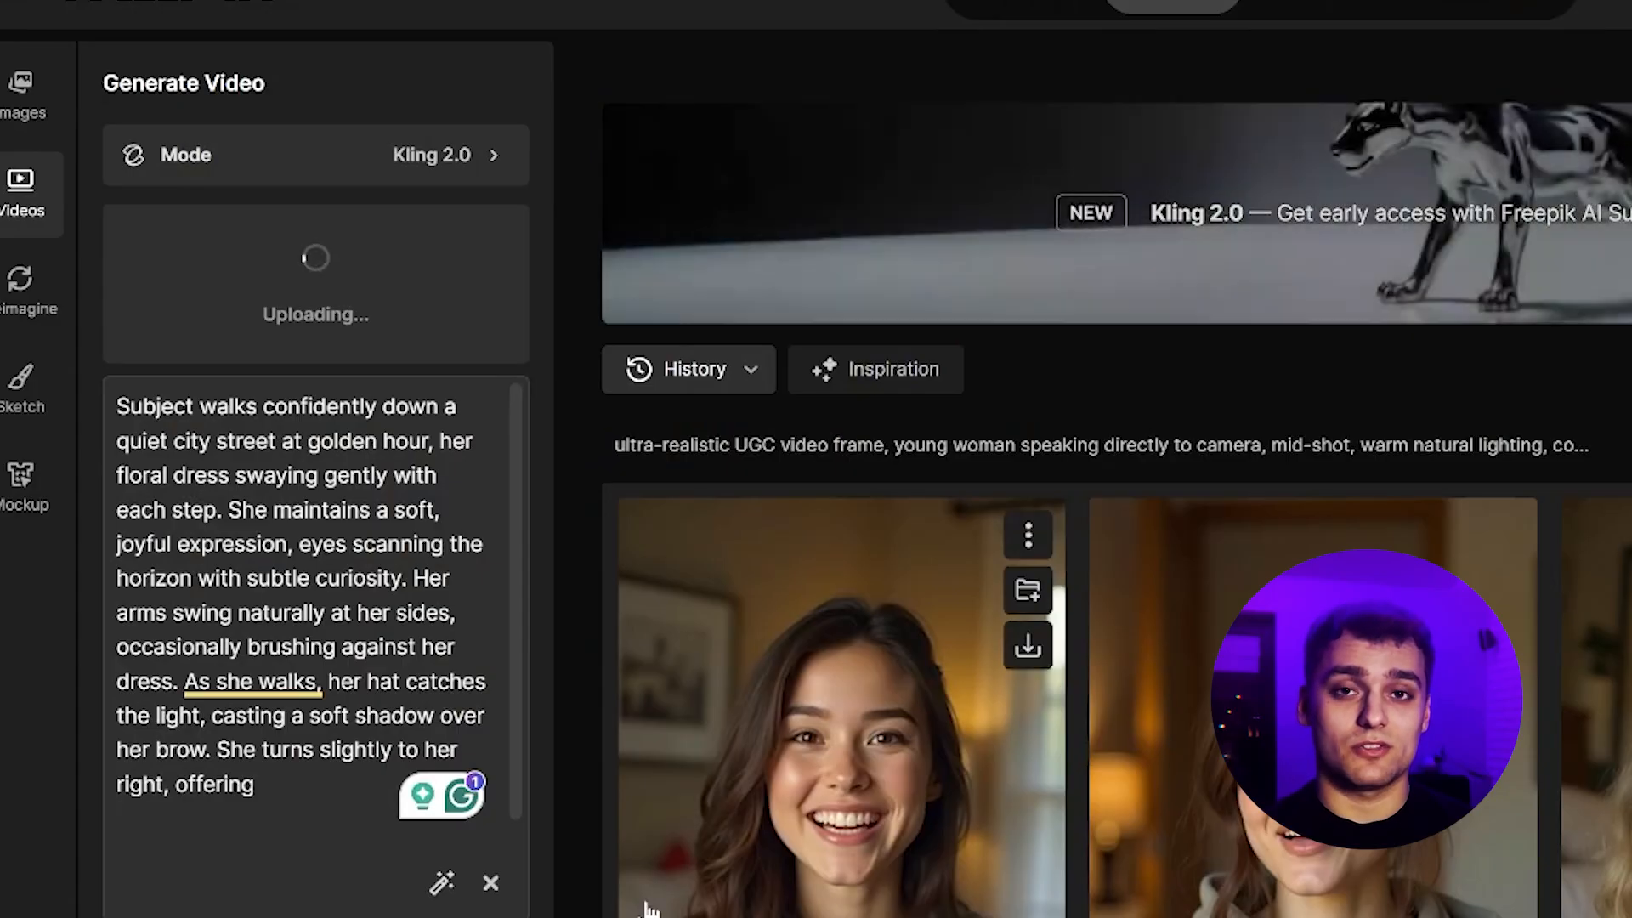
# Step: Generate the Kling 2.0 golden-hour city-walk video from the uploaded image
pyautogui.click(115, 829)
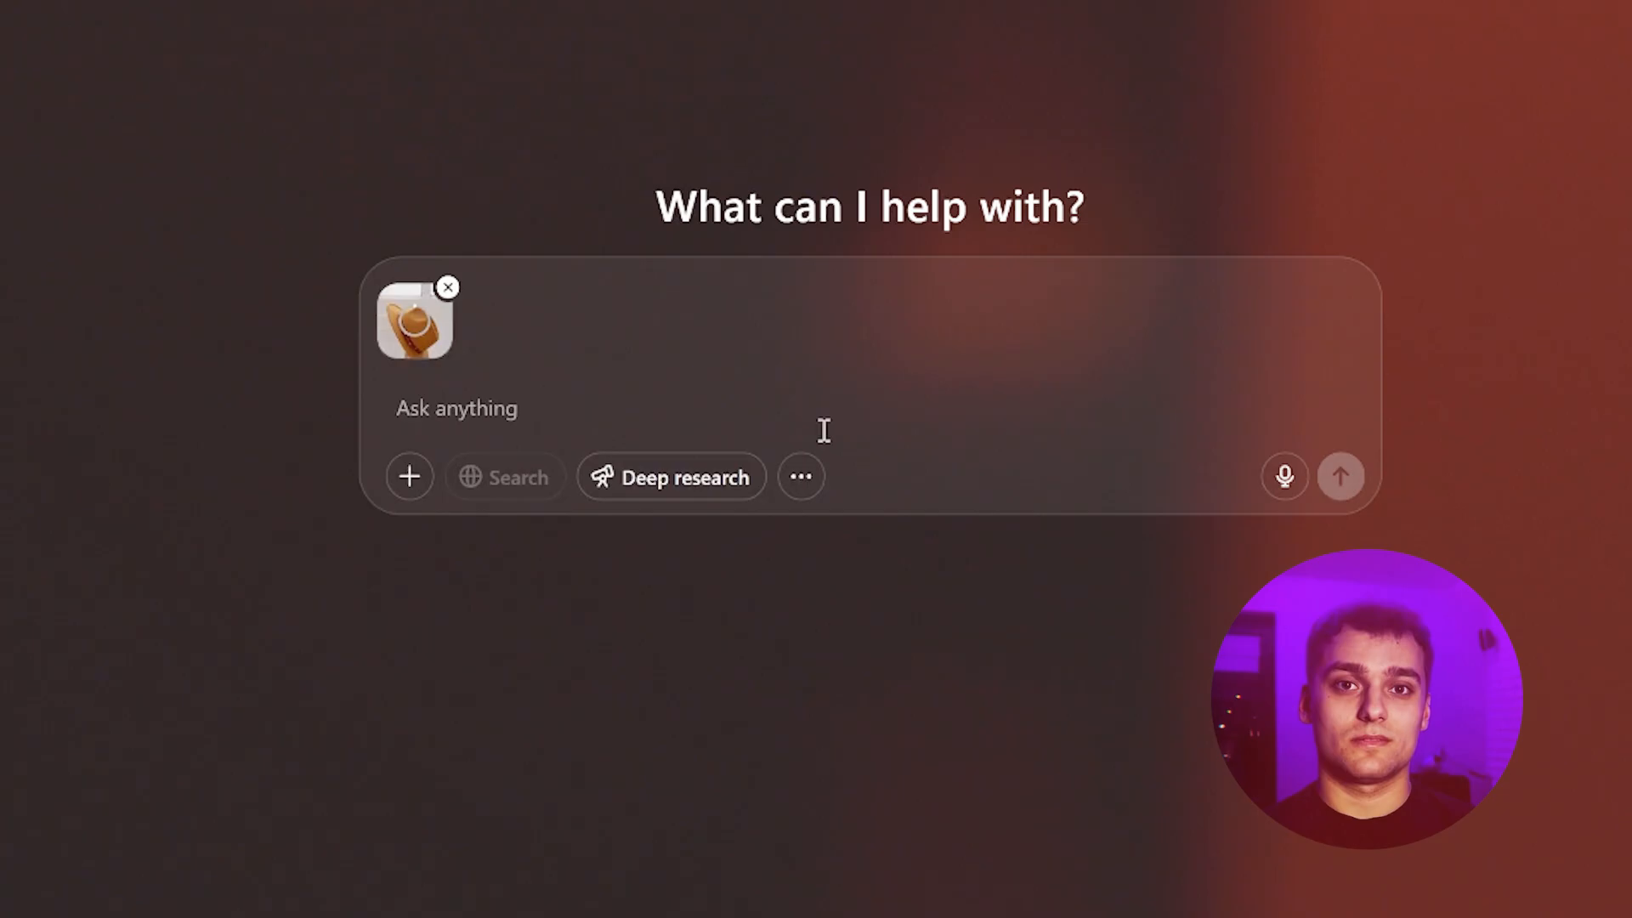
# Step: Request 15 different views of the fedora and download hat_view_1.png
pyautogui.write('create 15 different images showing this')
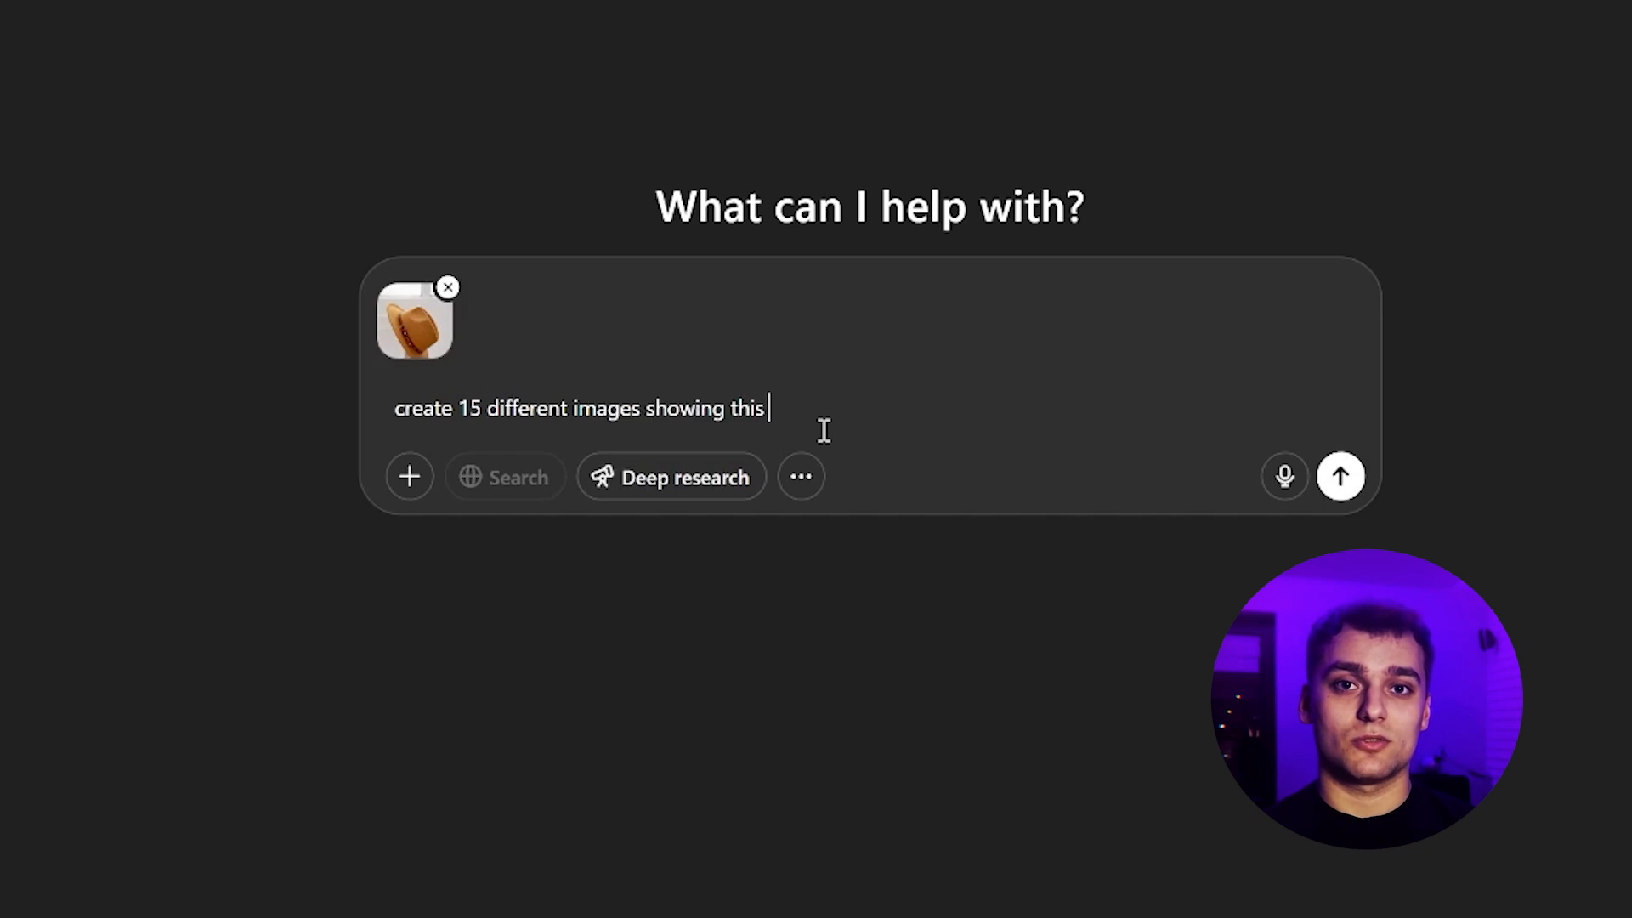
pyautogui.click(1340, 477)
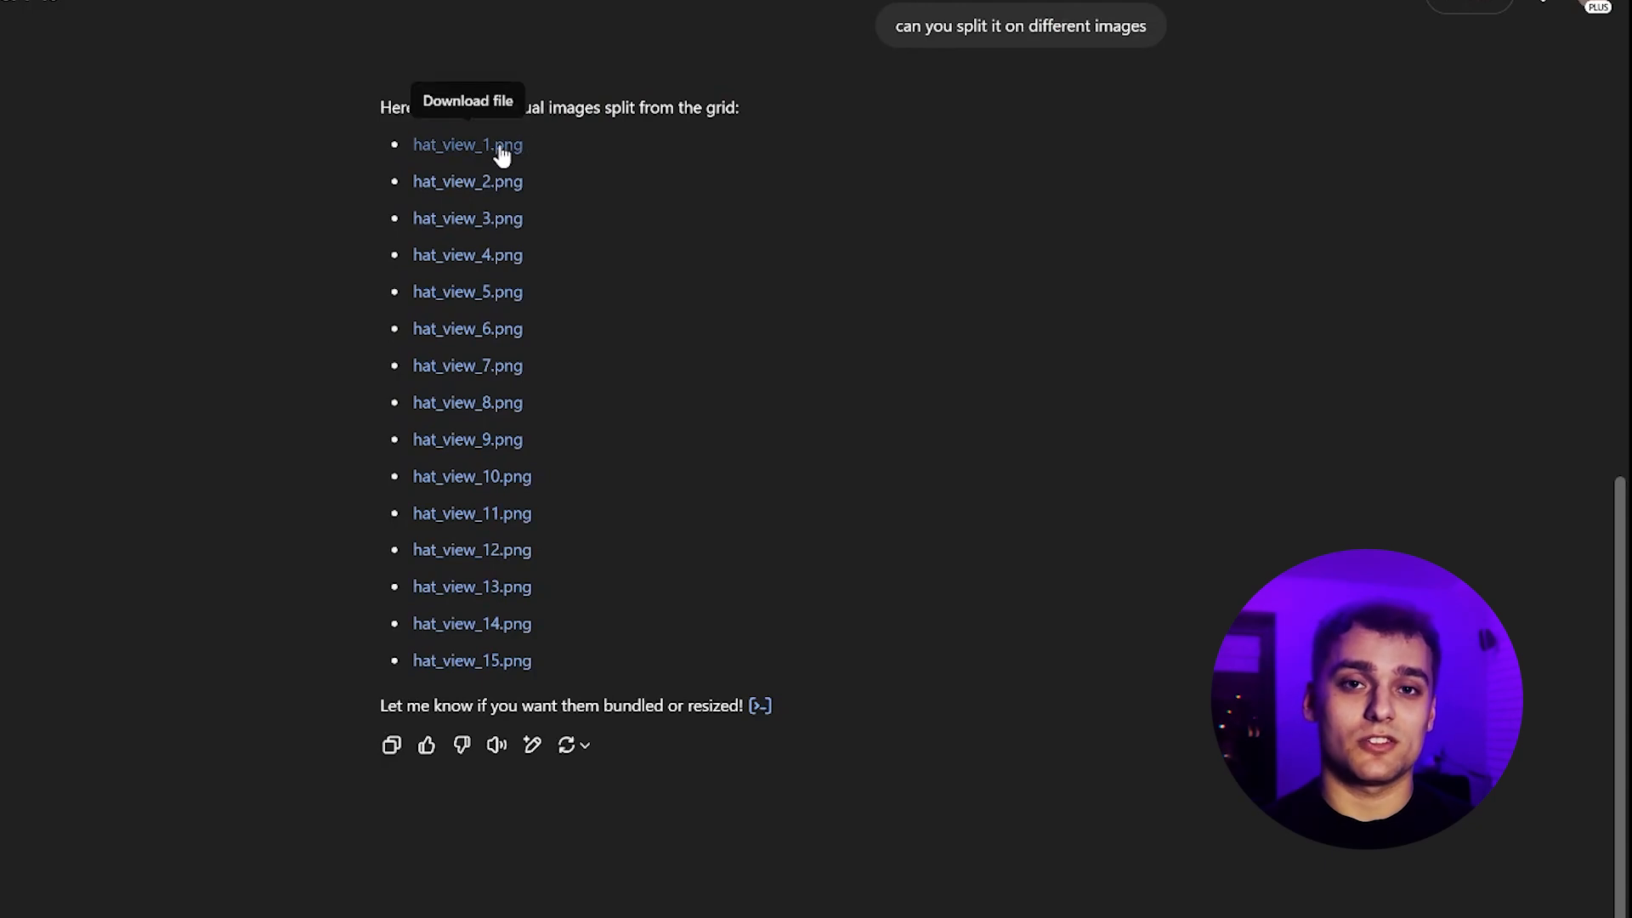
pyautogui.click(467, 144)
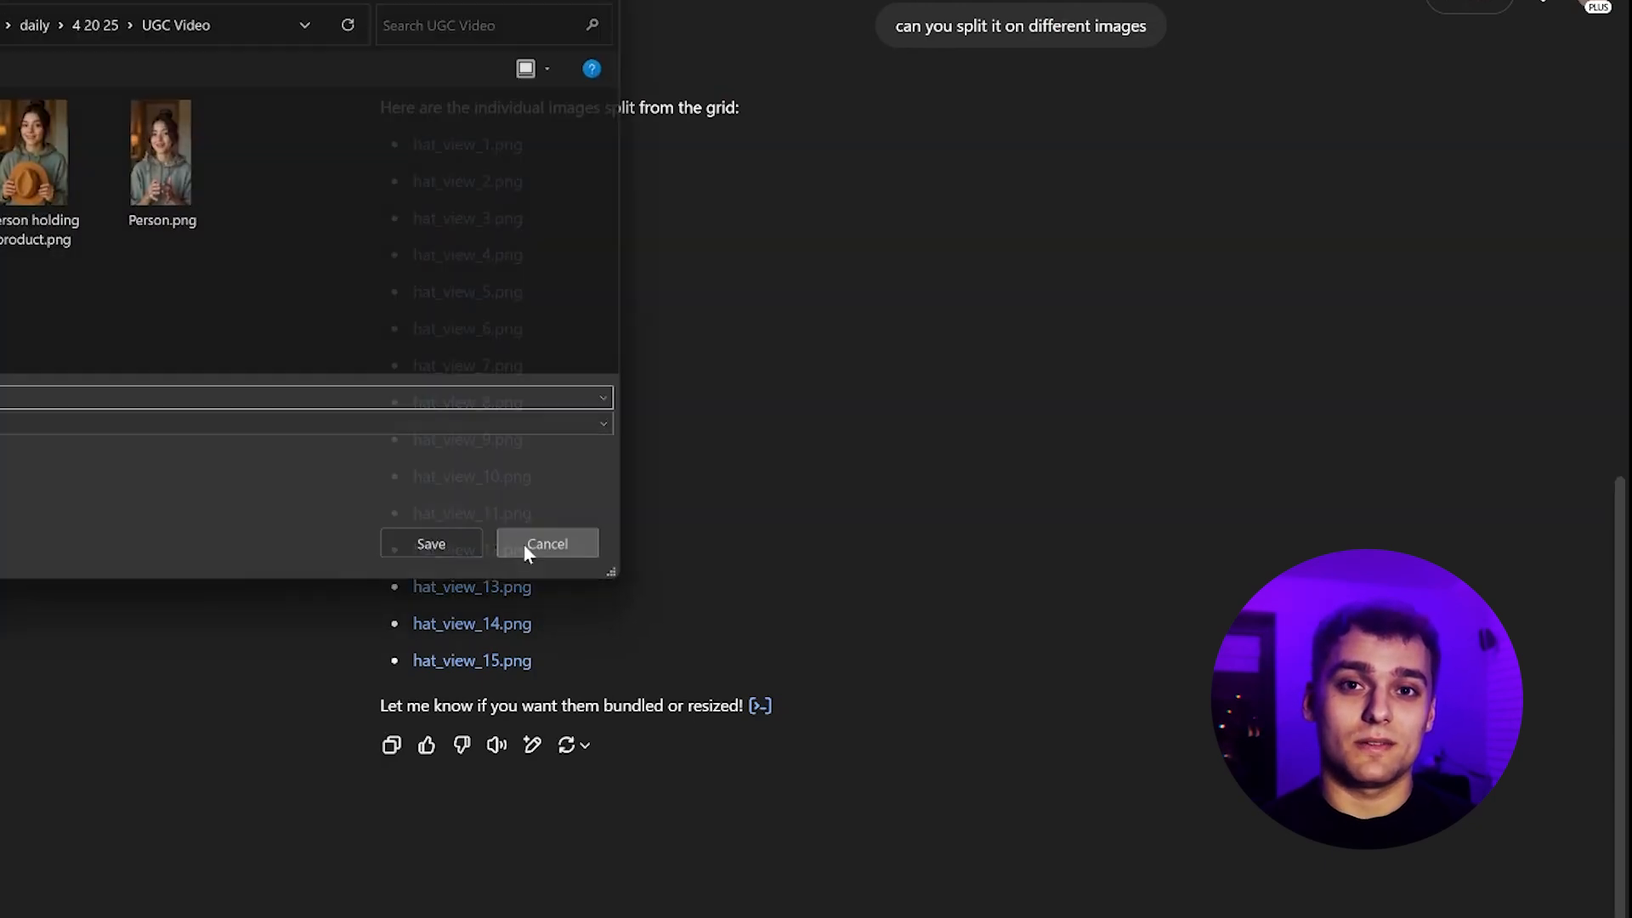
pyautogui.click(545, 543)
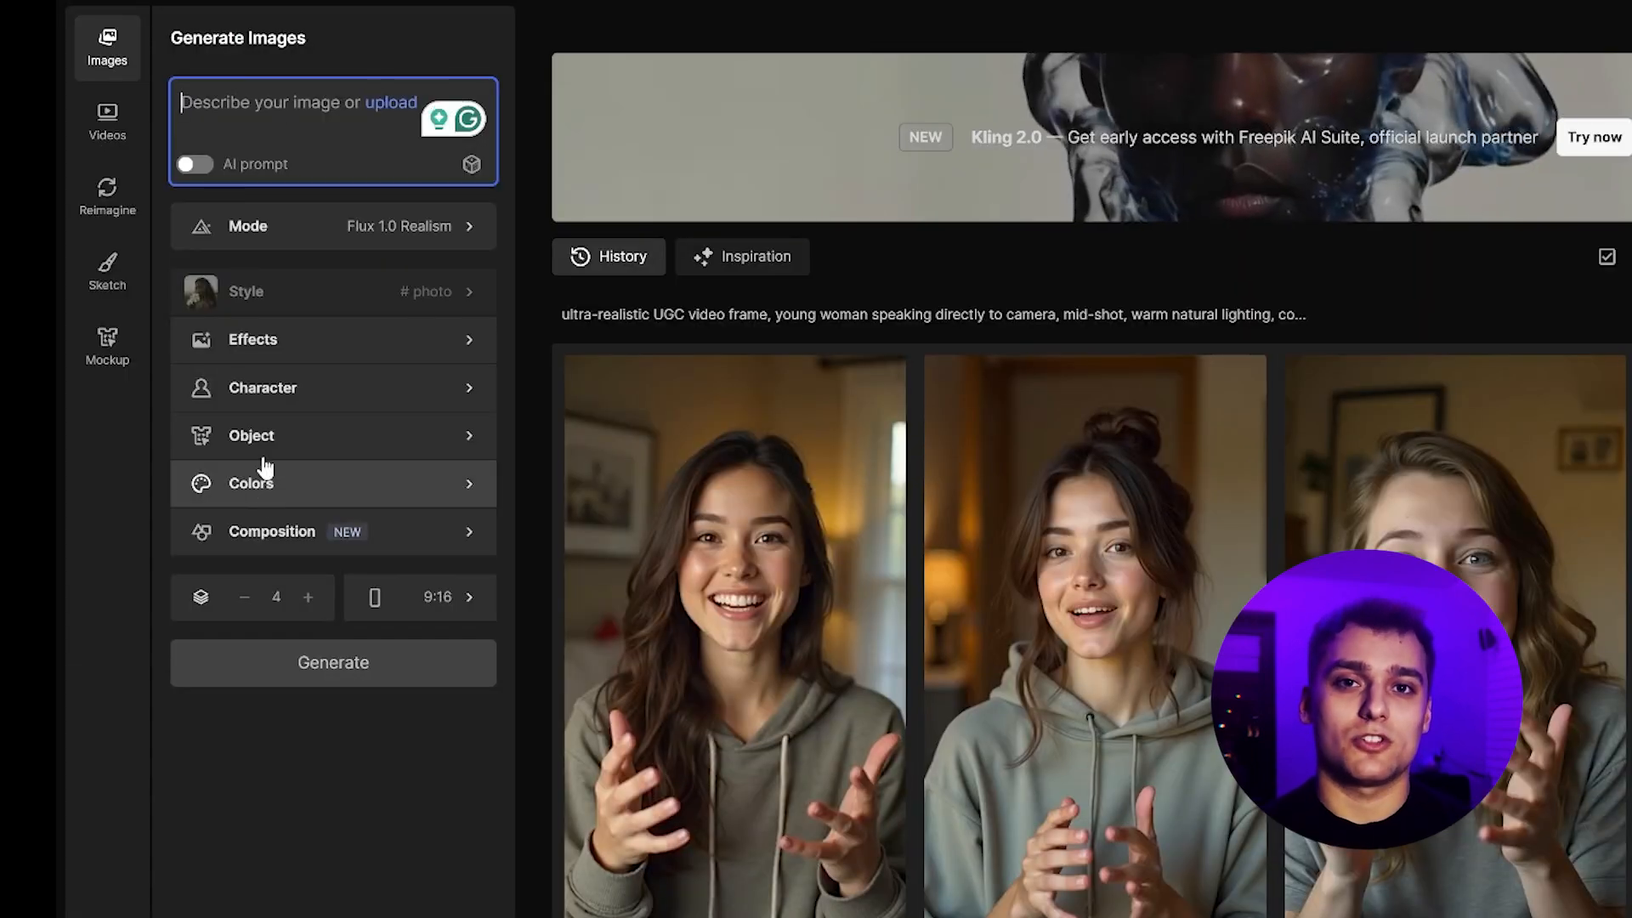
pyautogui.click(250, 435)
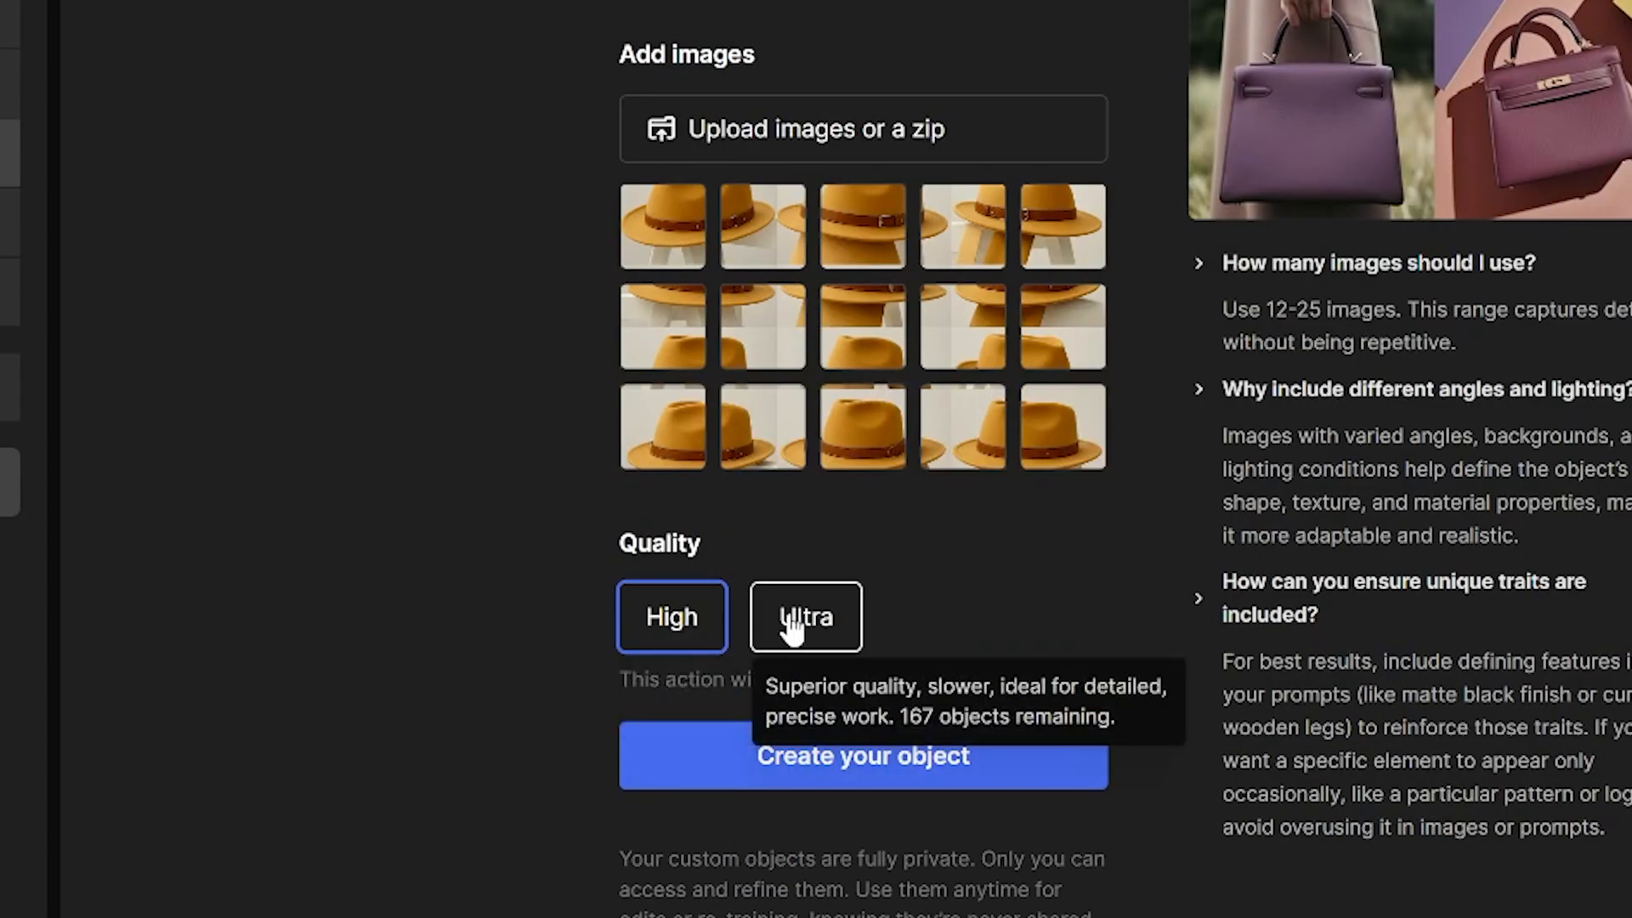
pyautogui.click(861, 756)
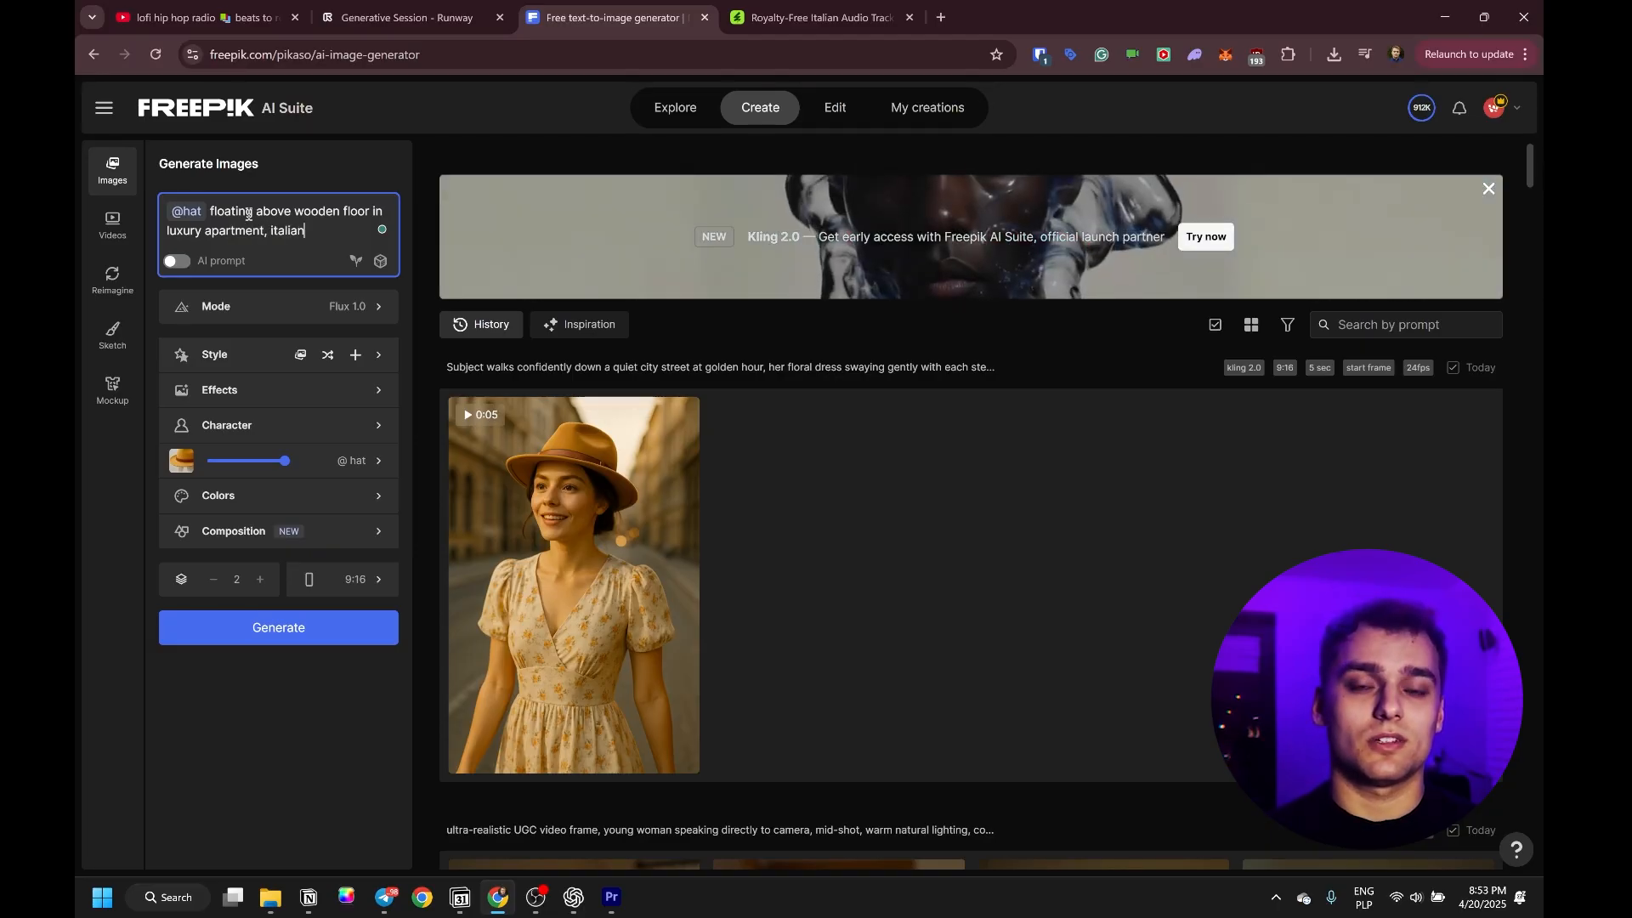
pyautogui.write('style')
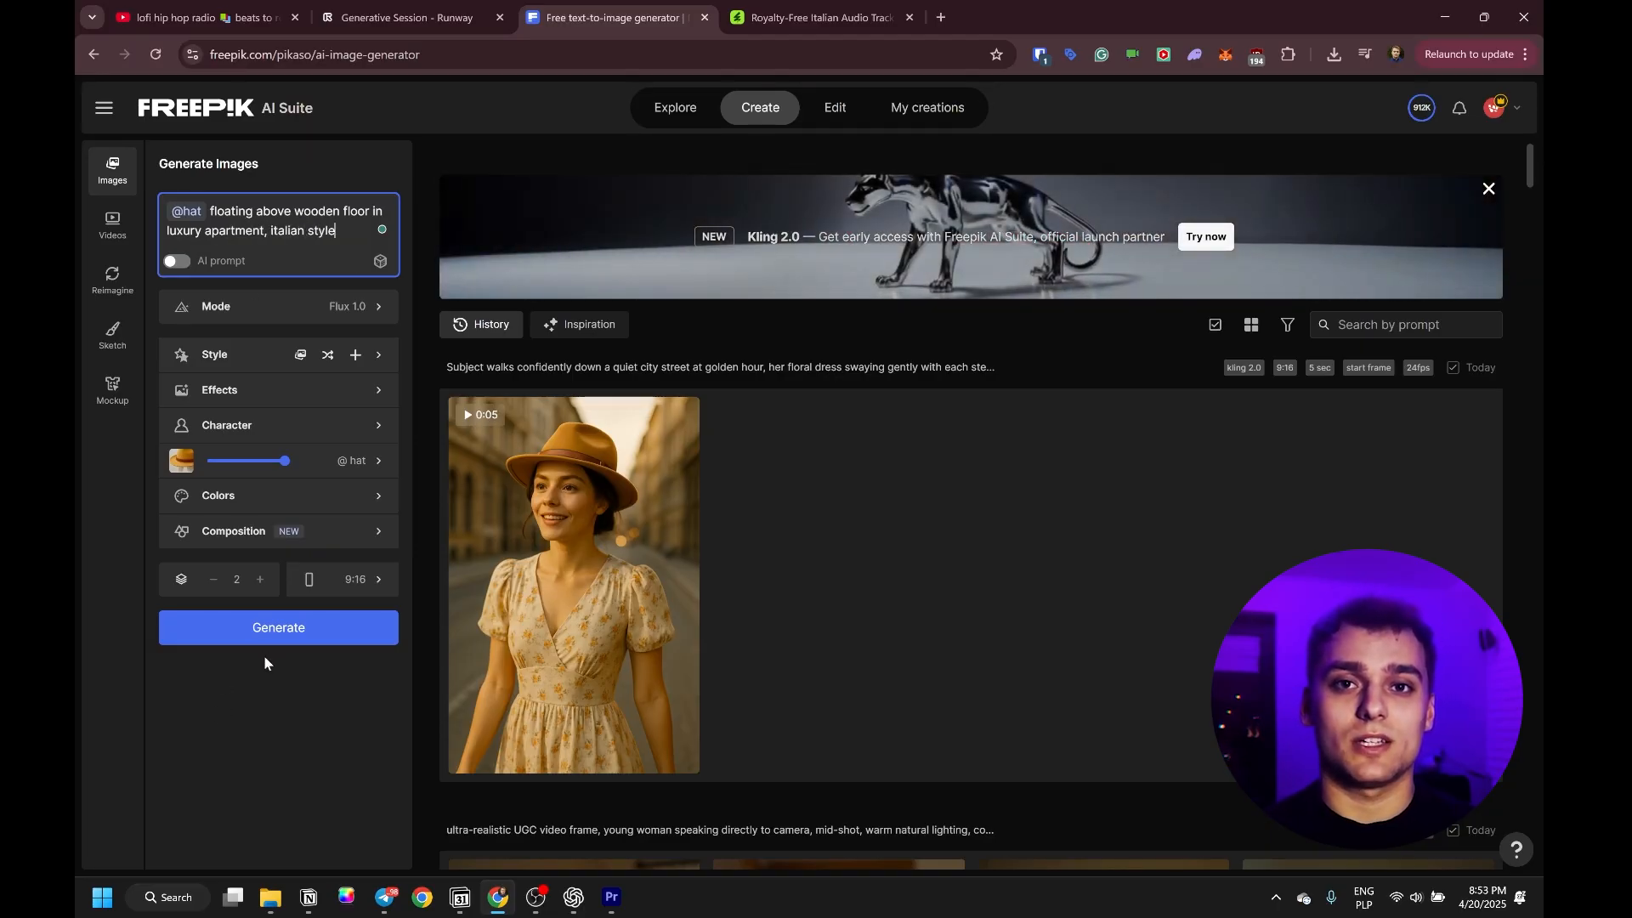
pyautogui.click(278, 626)
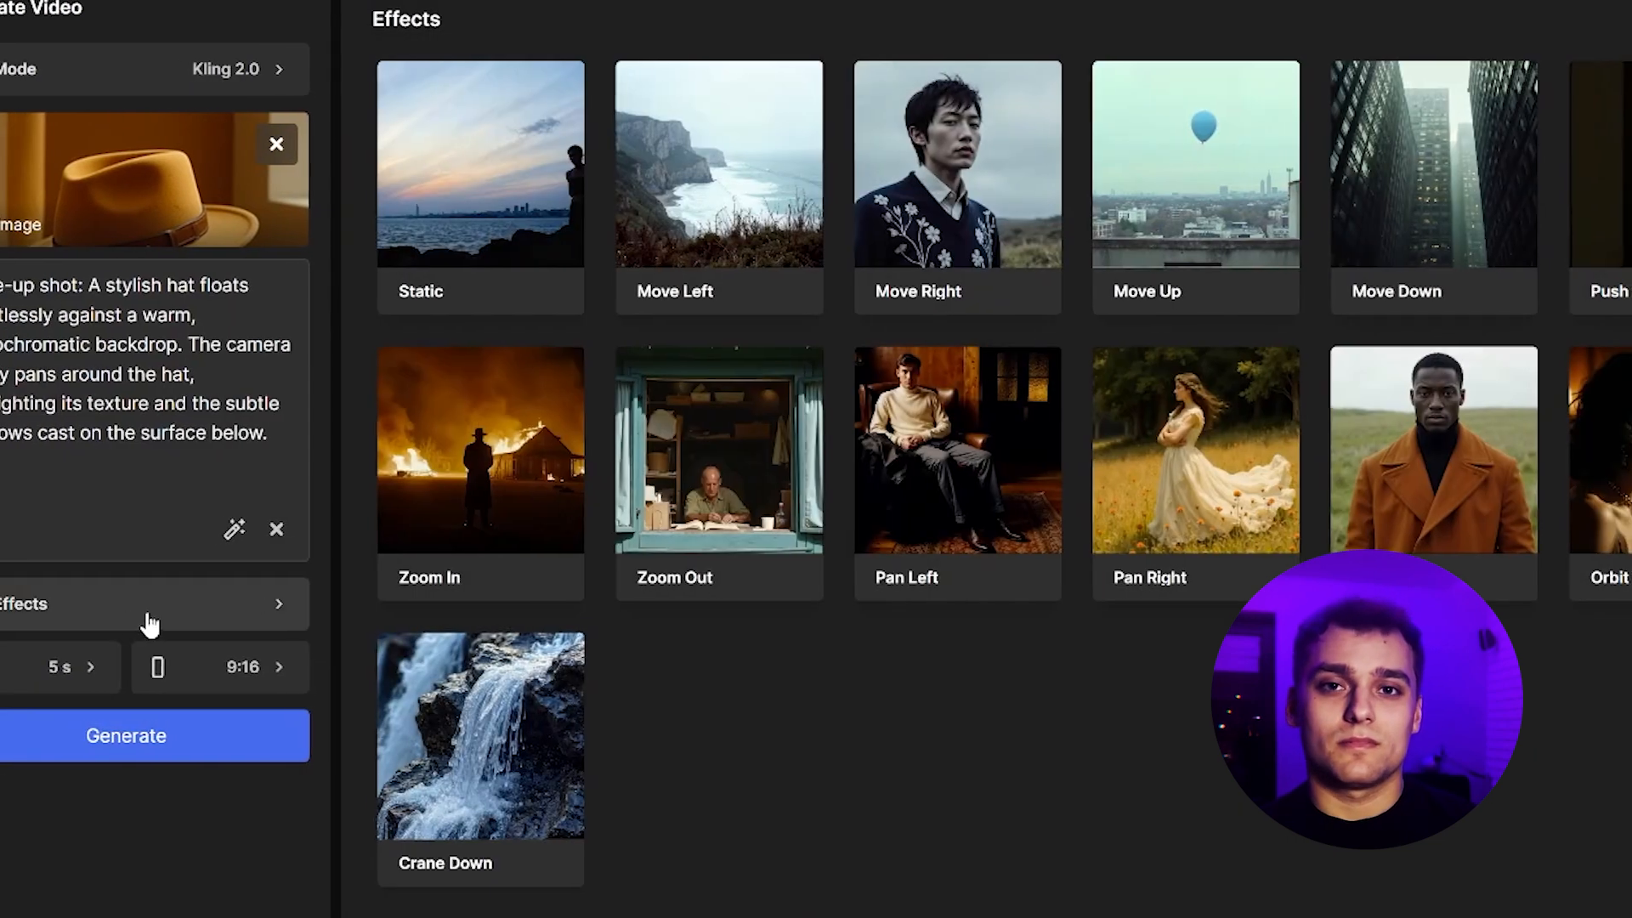
pyautogui.click(125, 734)
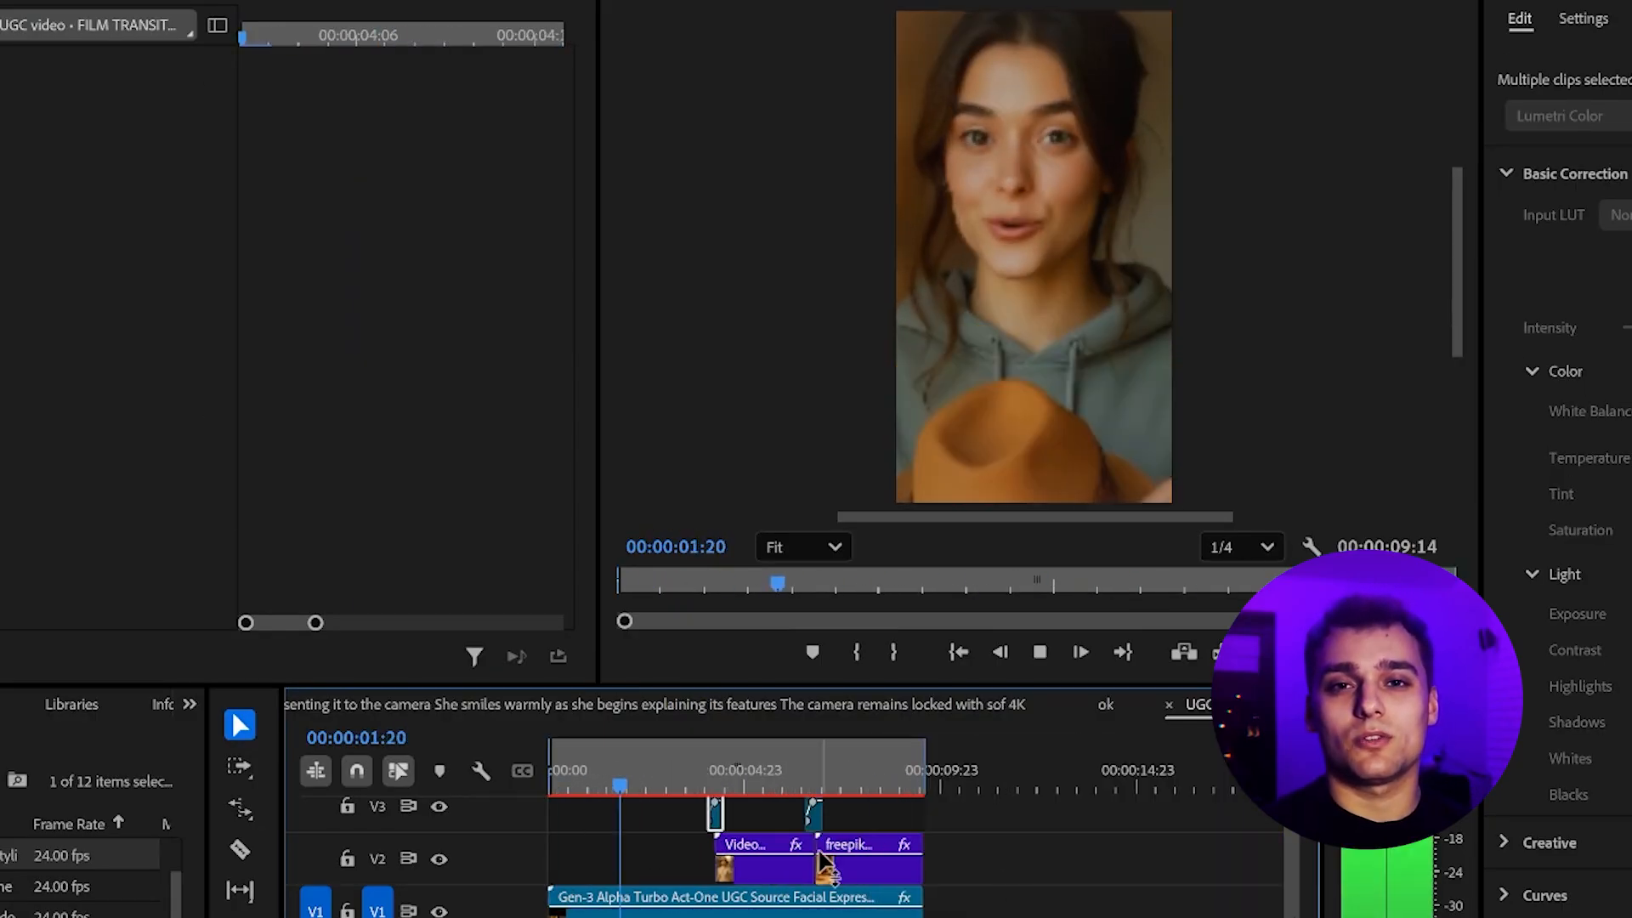
pyautogui.click(555, 824)
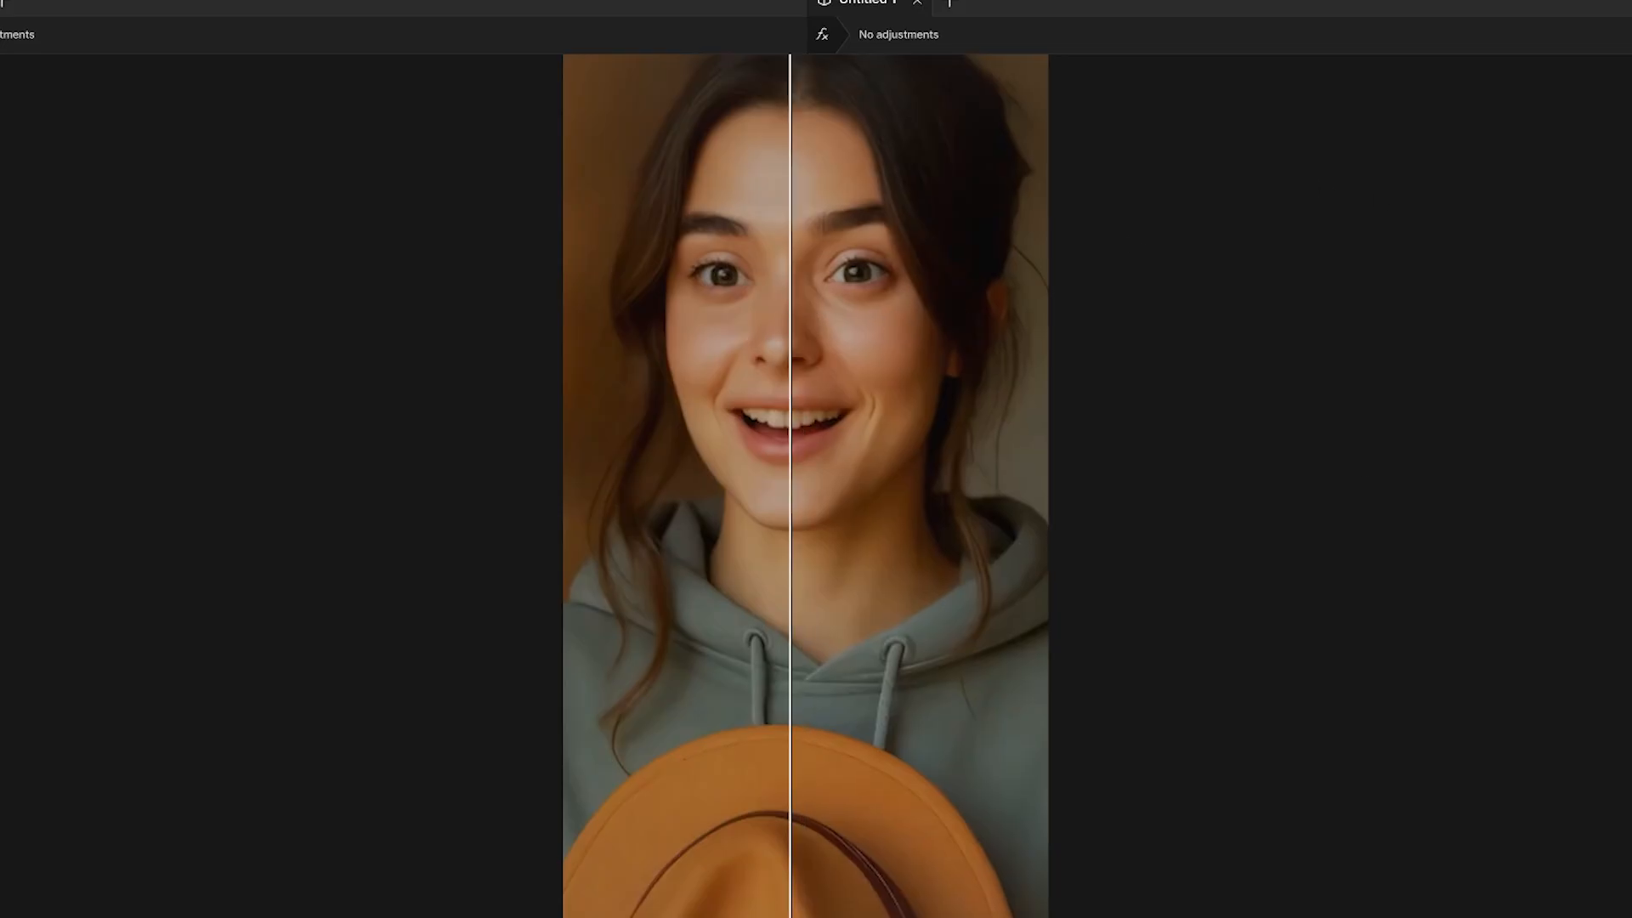
# Step: Apply Proteus auto enhancement to the hat-holding clip at its original 1080×1920
pyautogui.click(1417, 9)
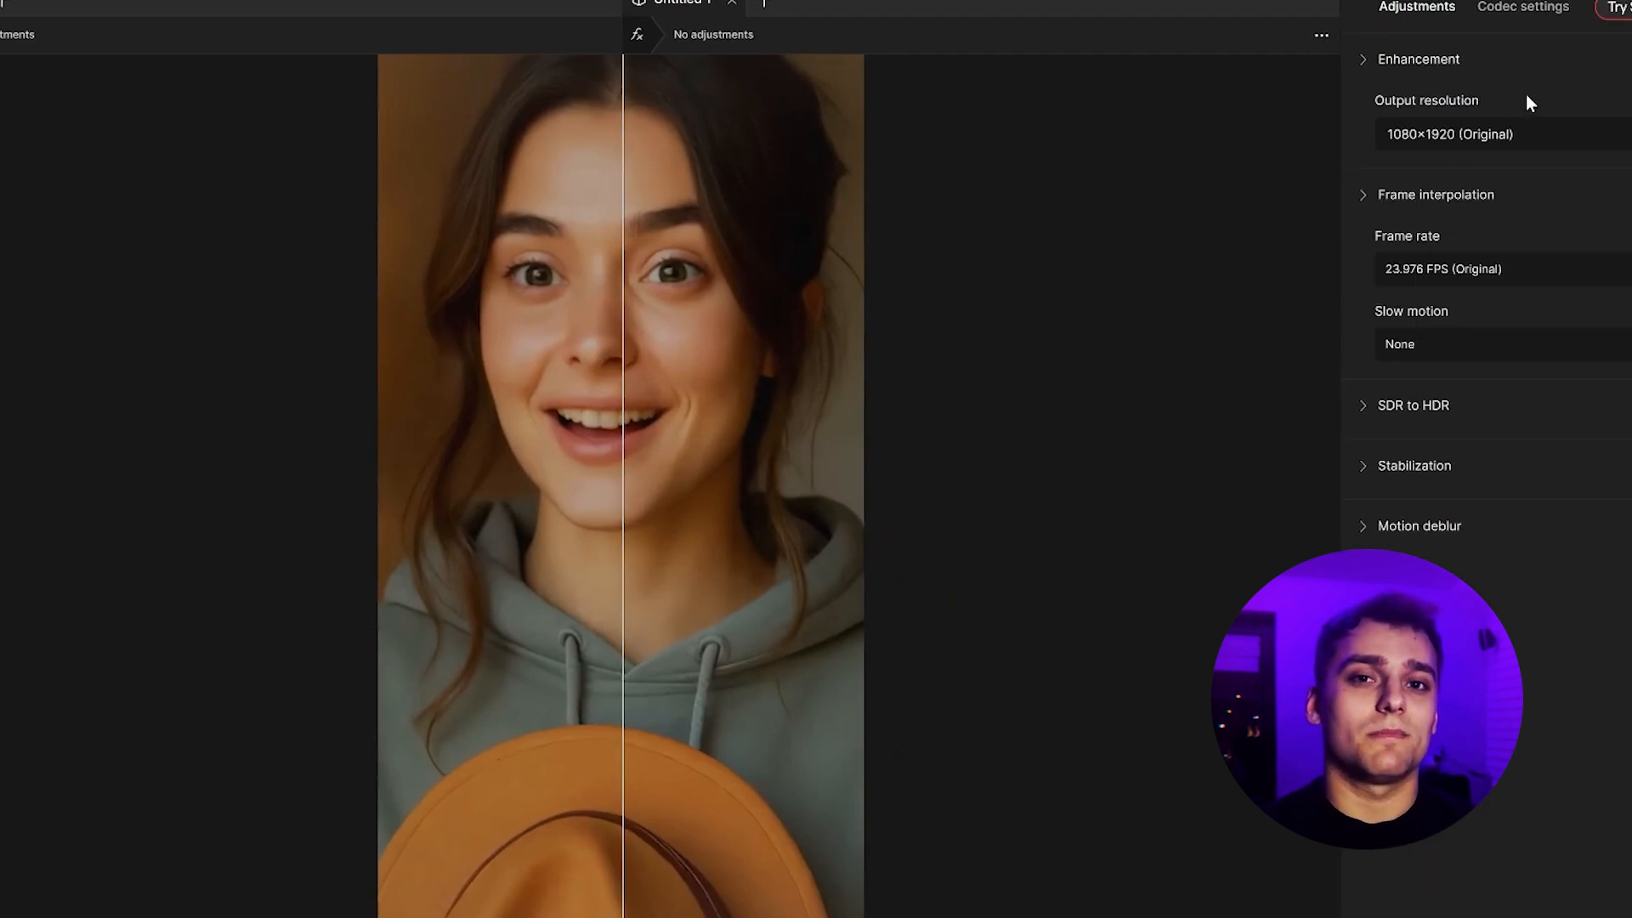
pyautogui.click(1419, 60)
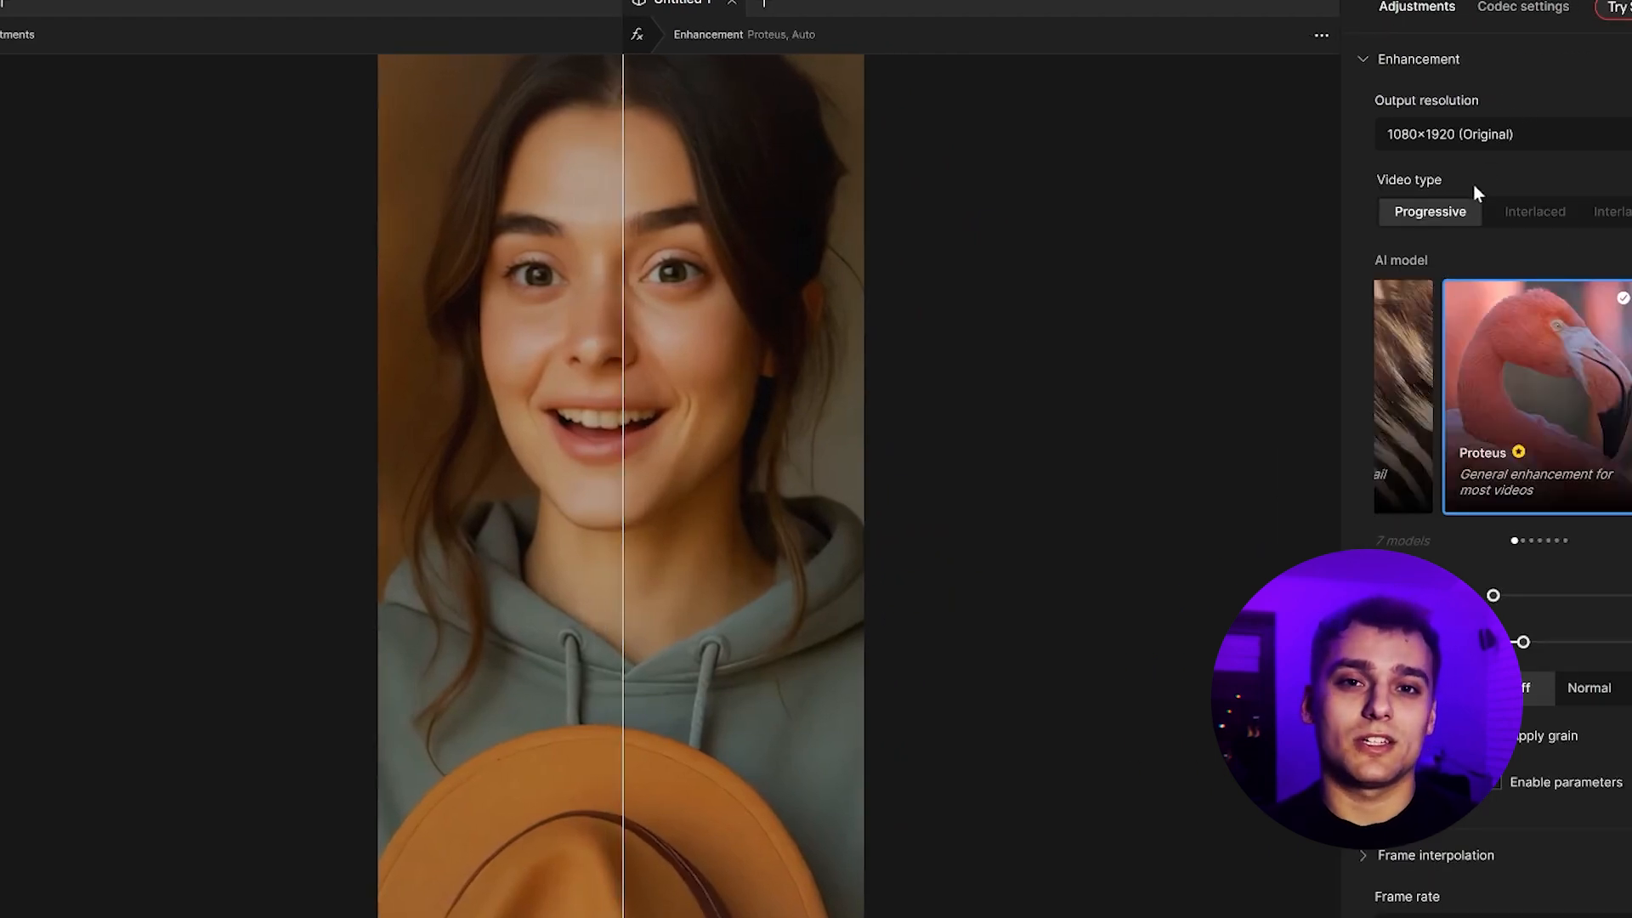